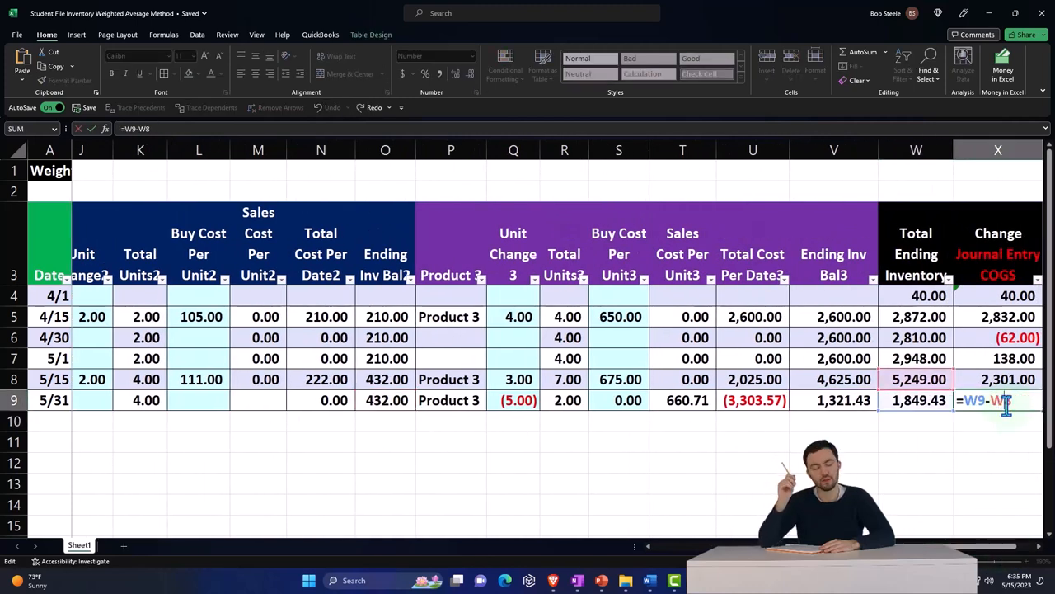
- Compute the 3,399.57 May 31 adjustment in X9 and compare ending inventory with QuickBooks' 5,249 balance sheet figure
key(Return)
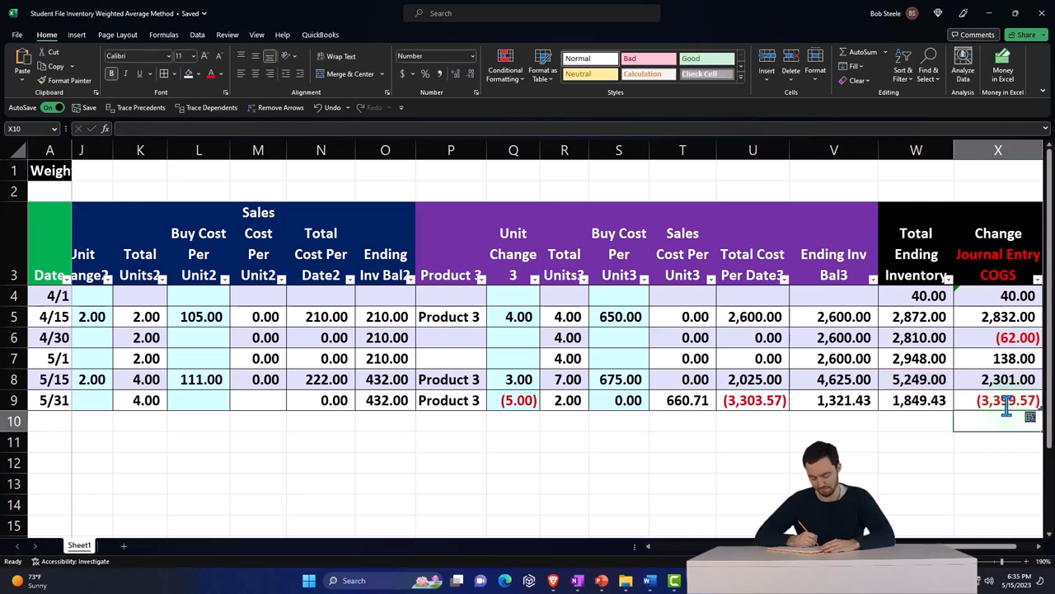
click(917, 378)
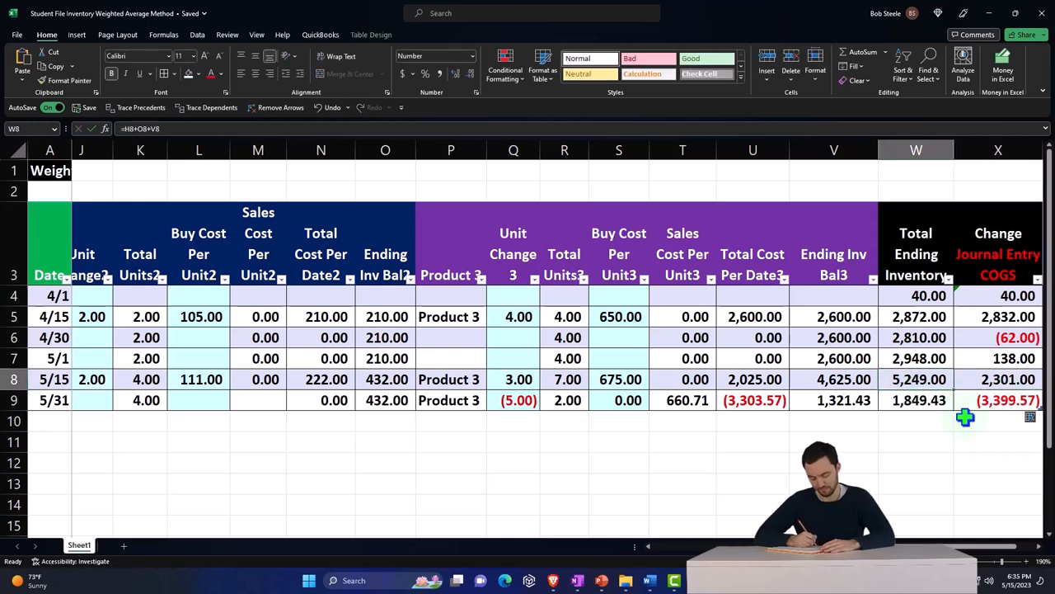
click(917, 400)
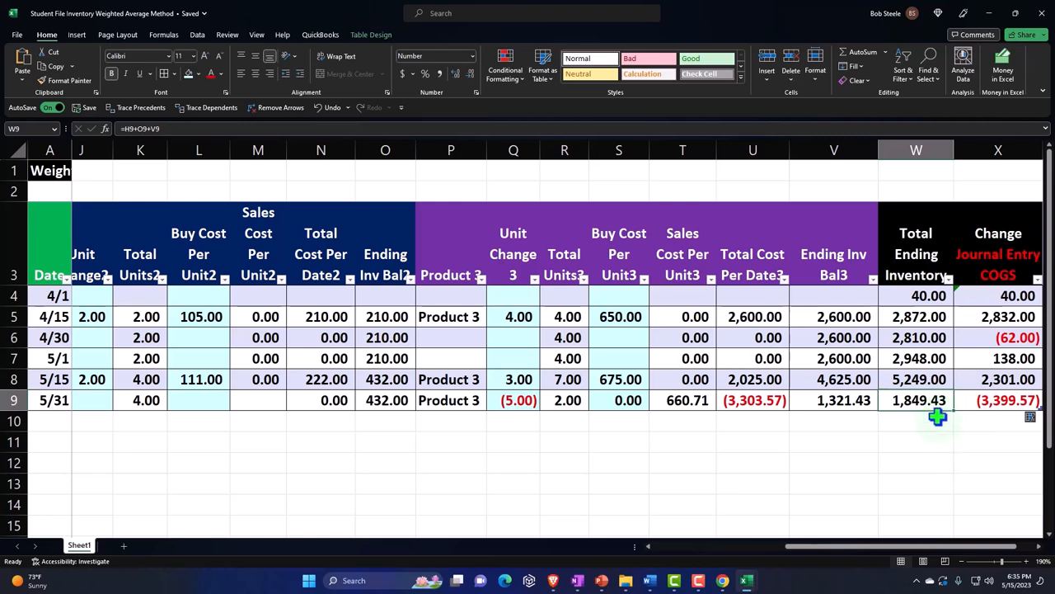
mouse_move(774, 561)
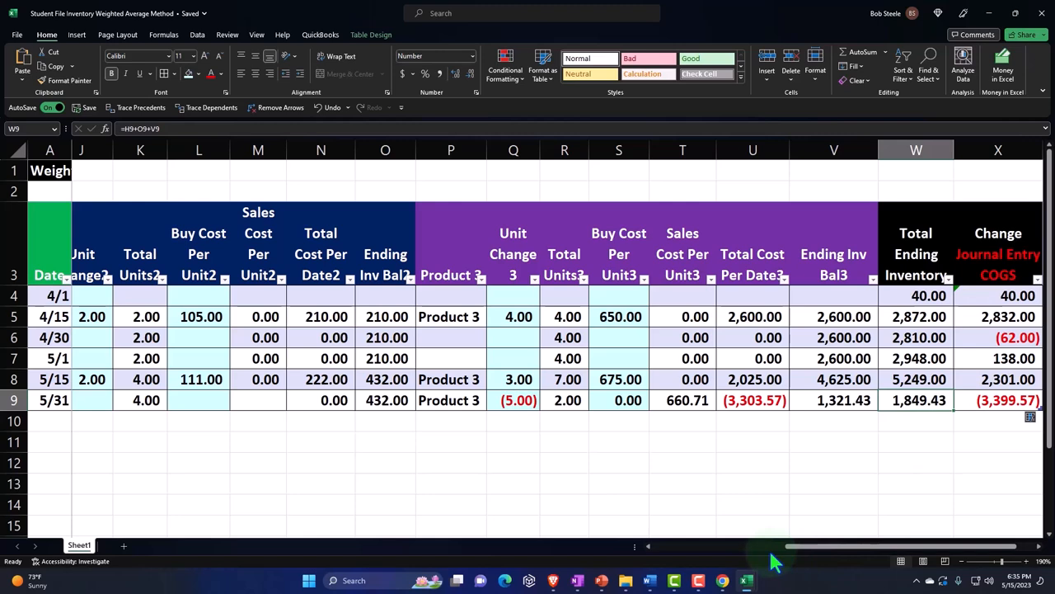
click(916, 378)
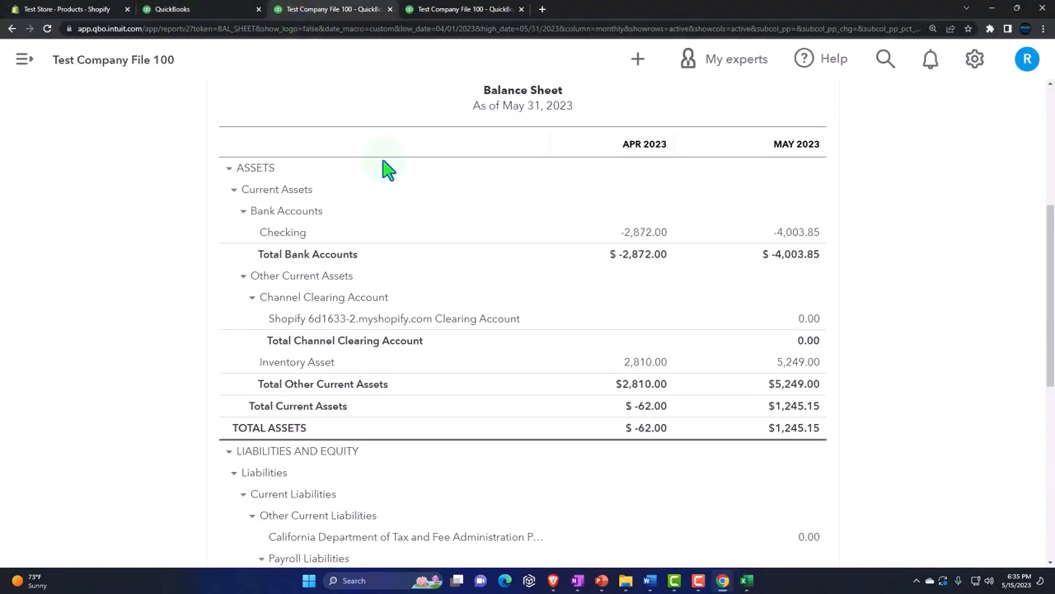
scroll(down, 3)
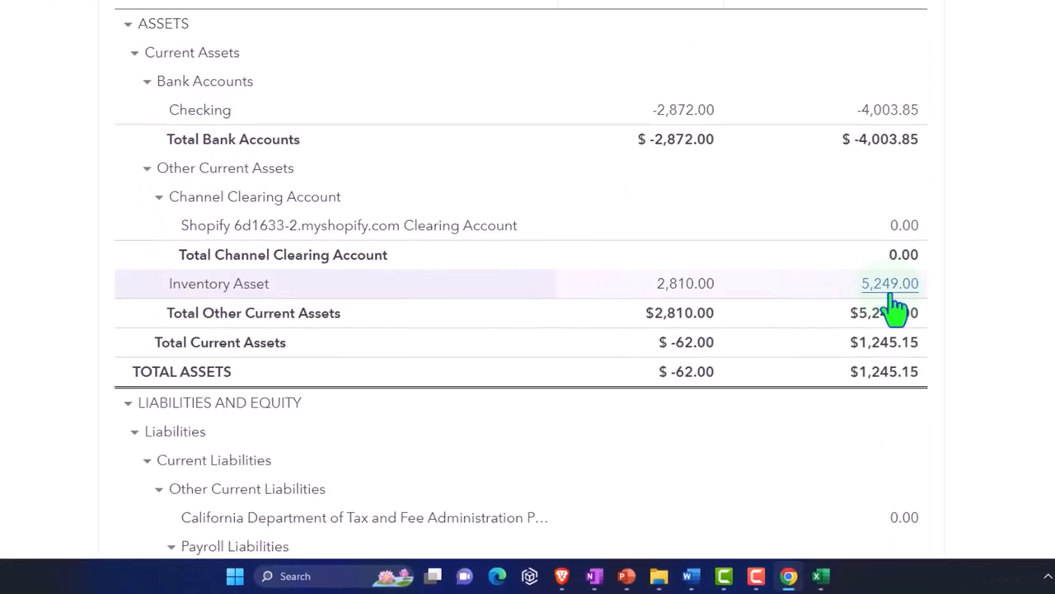
mouse_move(827, 574)
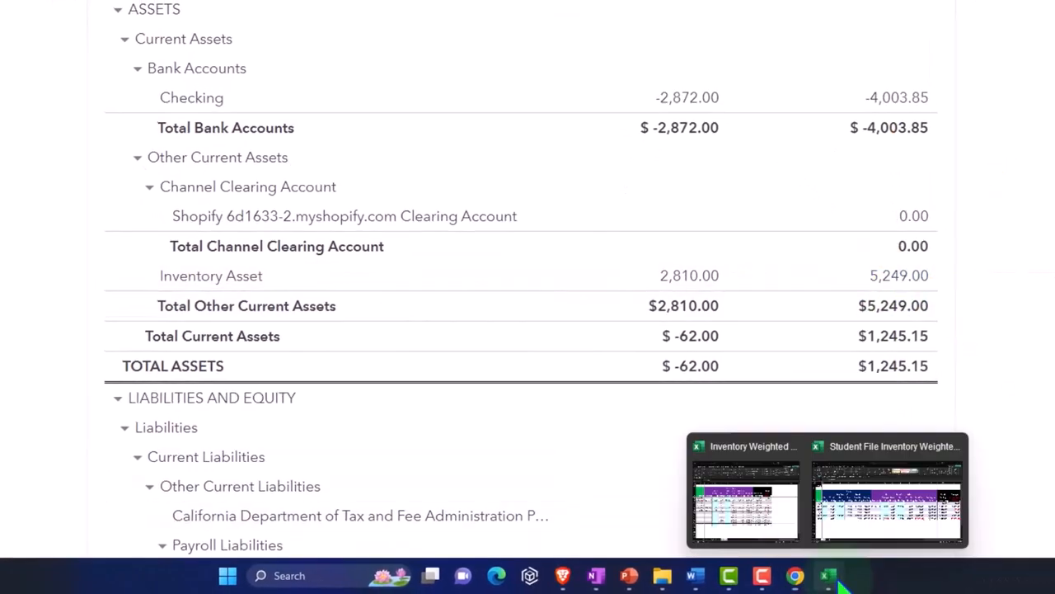
click(887, 491)
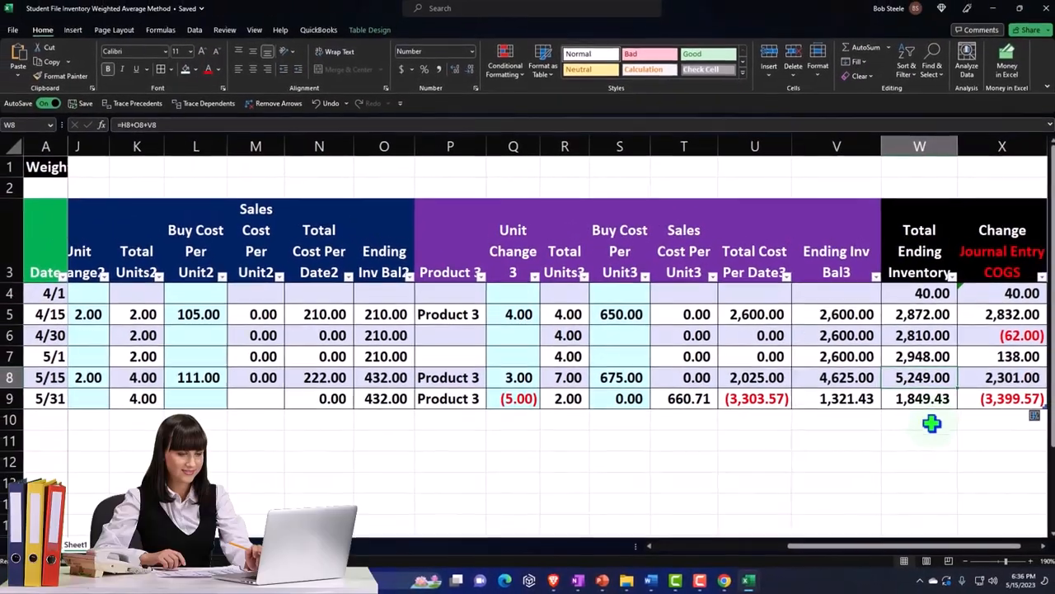
- Bring the QuickBooks Online dashboard for Test Company File 100 to the front
click(917, 401)
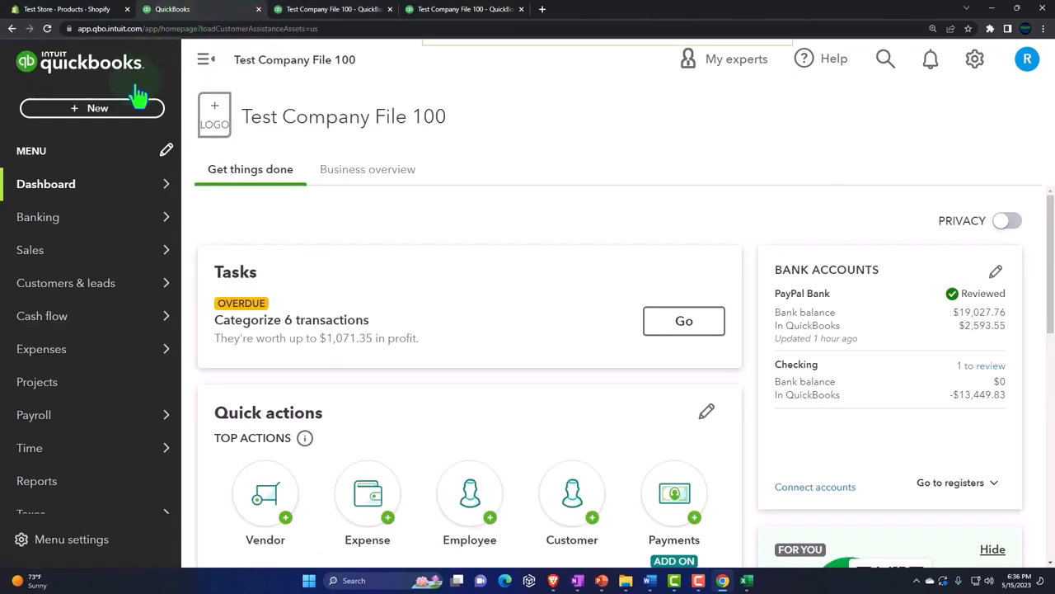
- Start Journal Entry #18 dated 05/31/2023 with Cost of goods sold on the first line
click(92, 109)
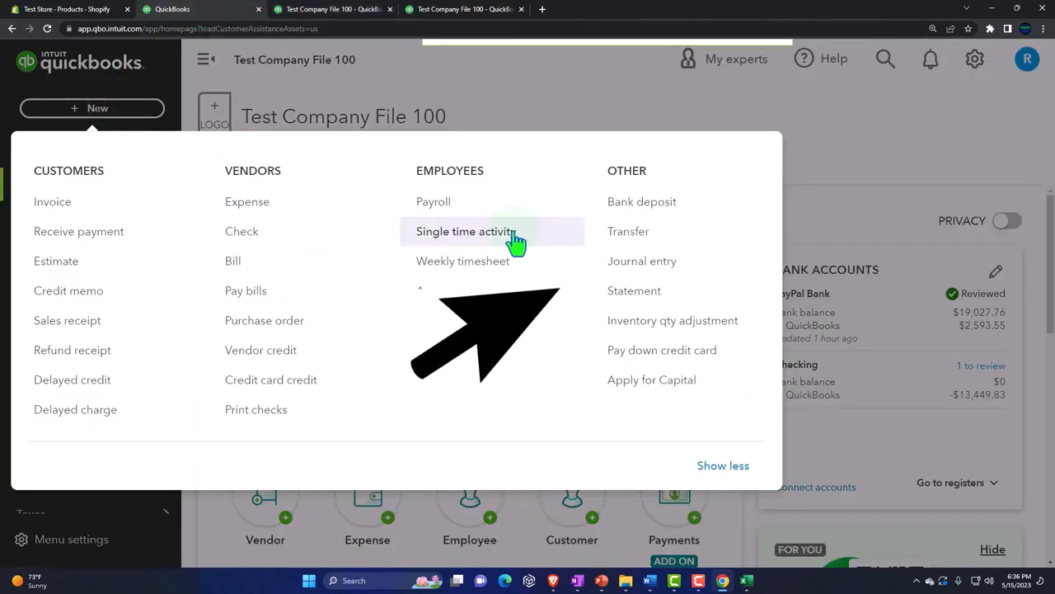
click(642, 260)
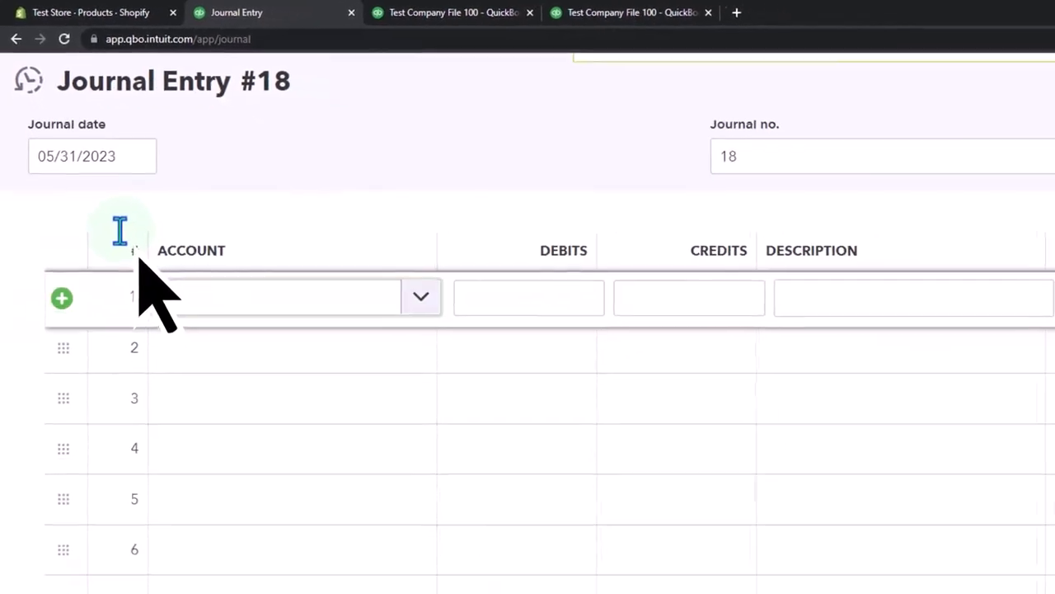
text(Cost)
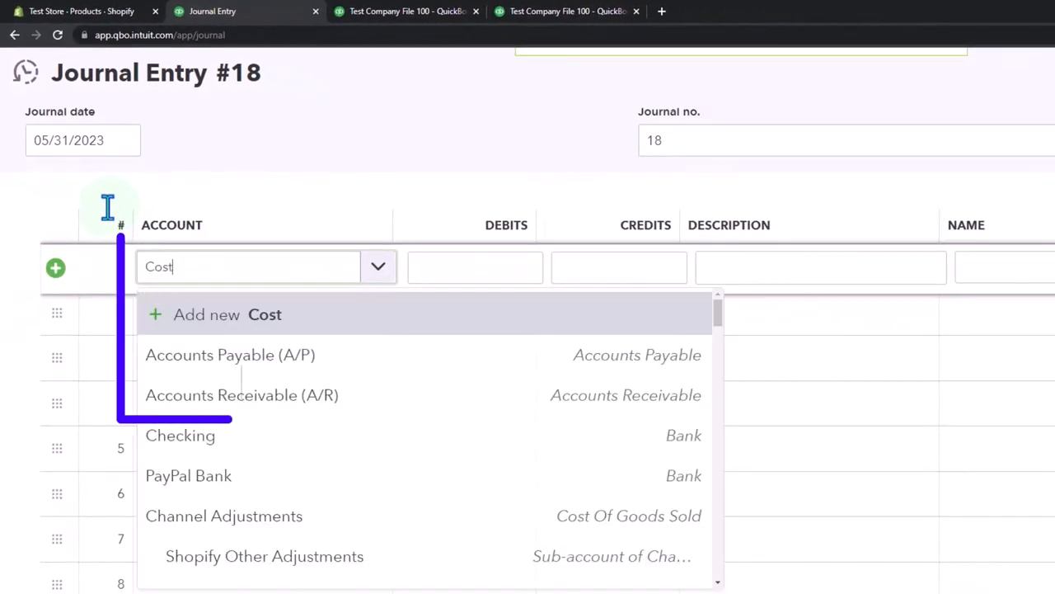
text(Cost of goods sold)
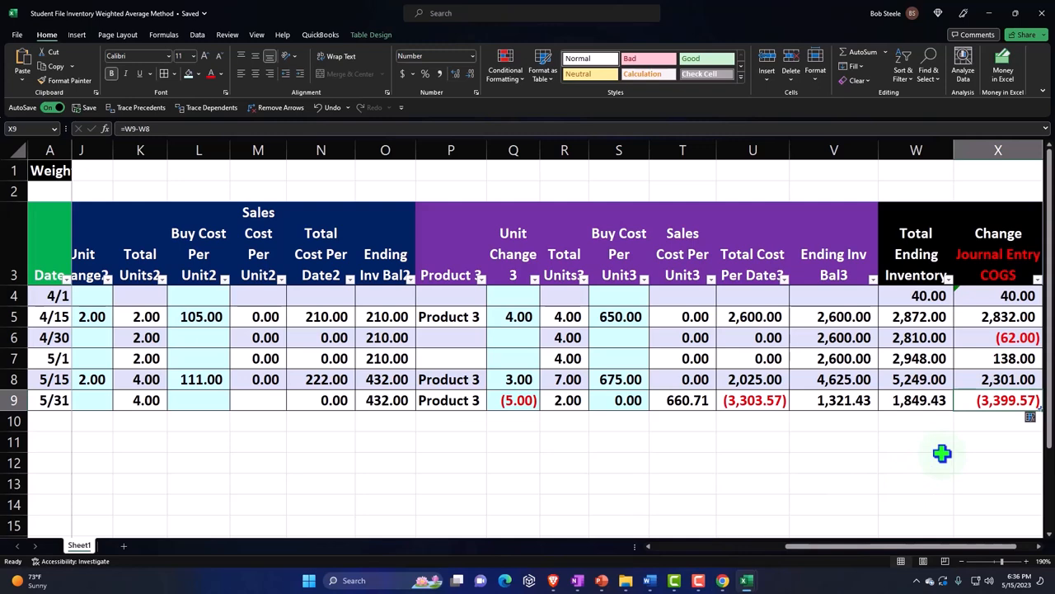
mouse_move(987, 82)
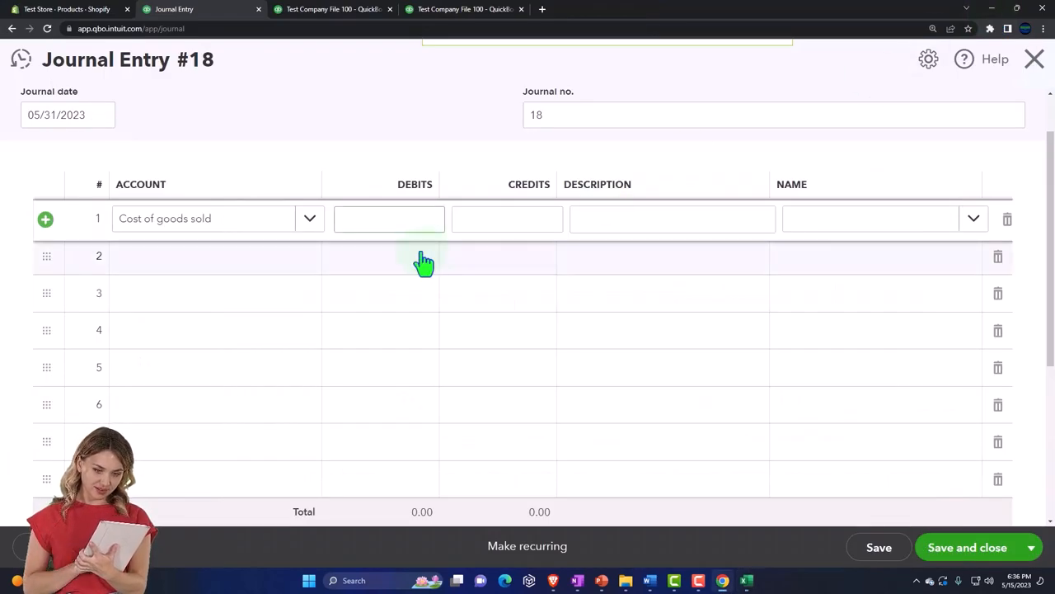
- Debit Cost of goods sold 3,399.57 and credit Inventory Asset on line 2 of the entry
text(3399.57)
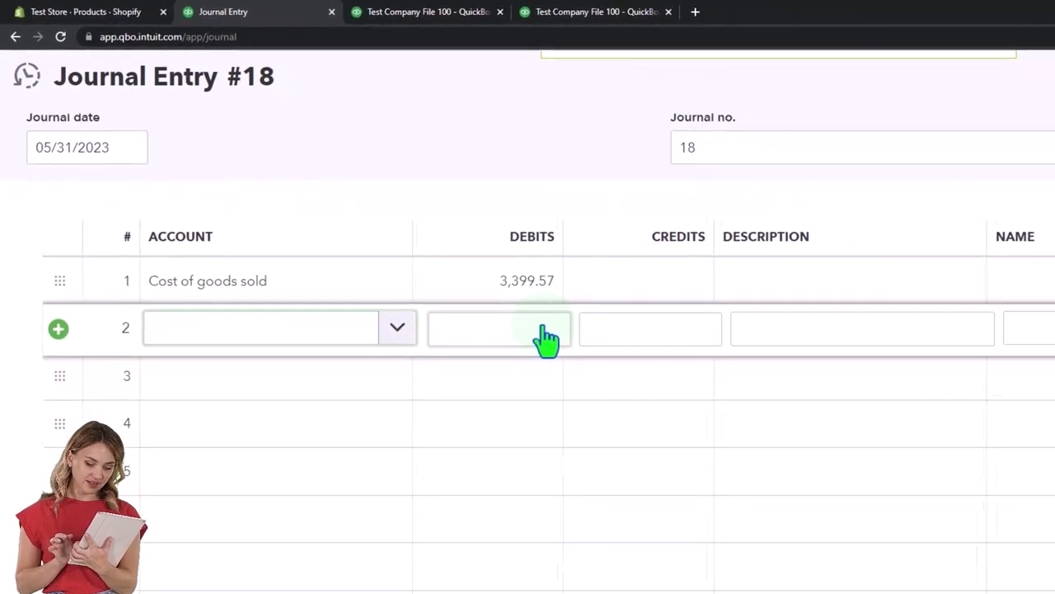
text(inv)
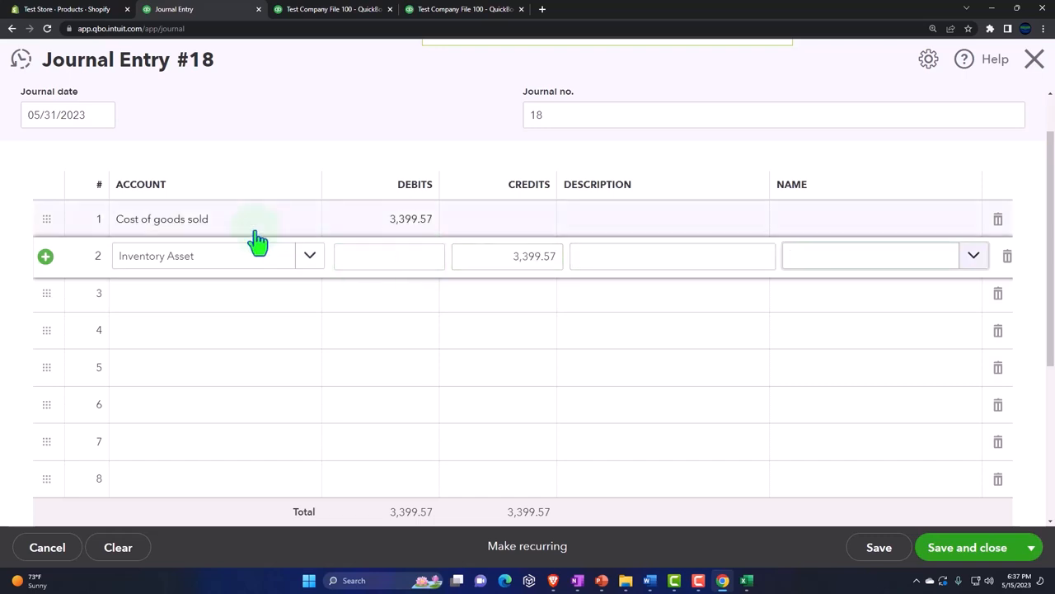
mouse_move(421, 346)
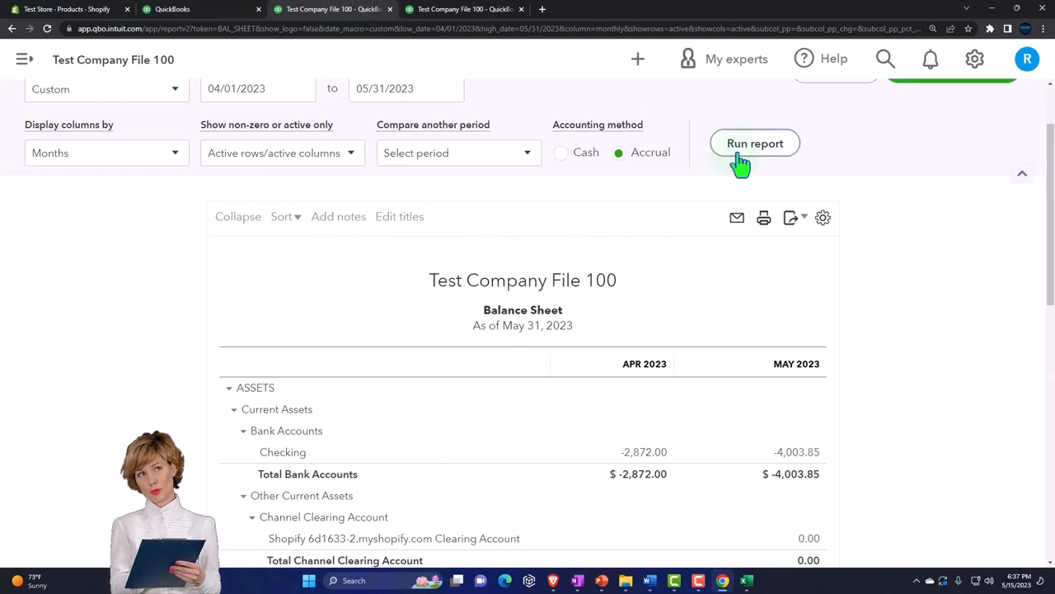
scroll(down, 3)
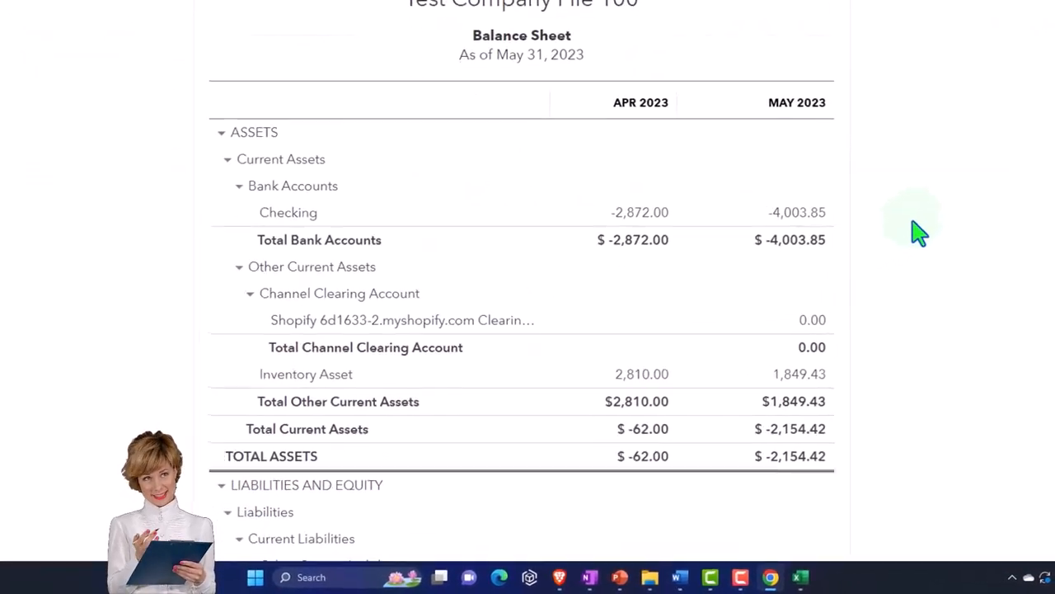
scroll(down, 3)
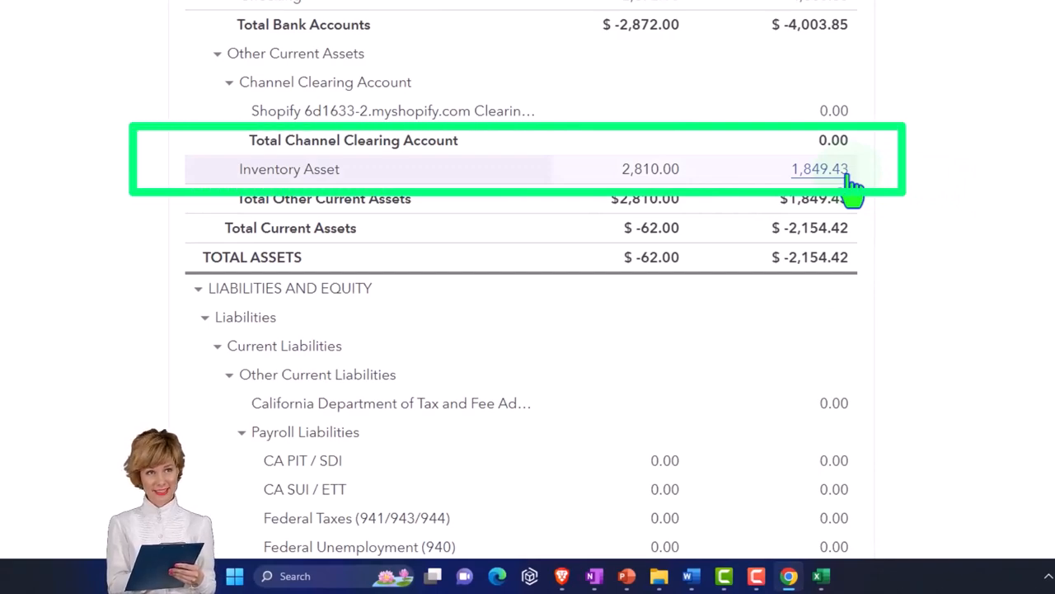
mouse_move(854, 204)
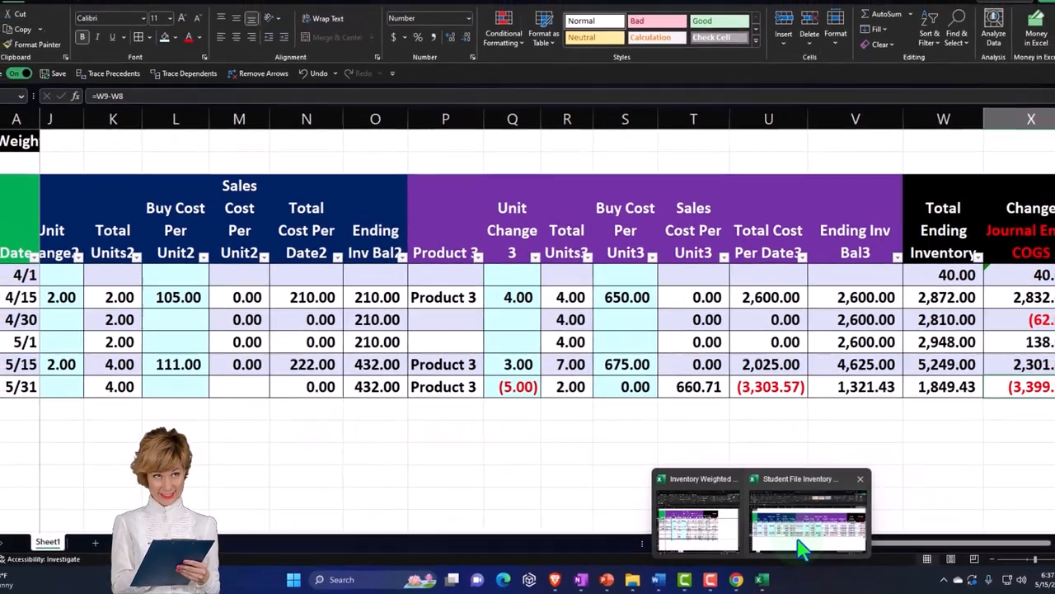
click(806, 511)
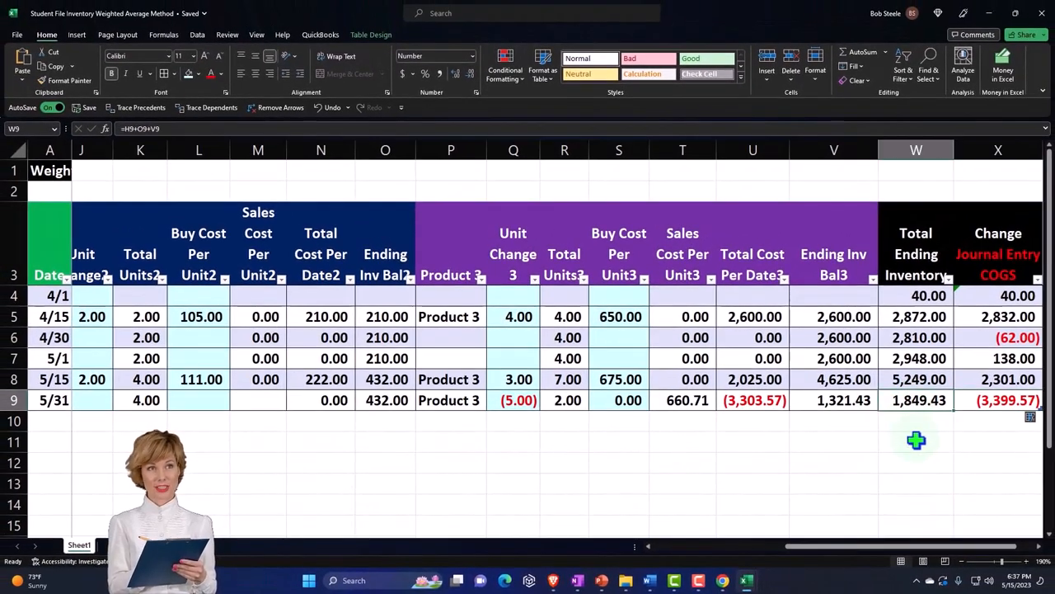
mouse_move(746, 580)
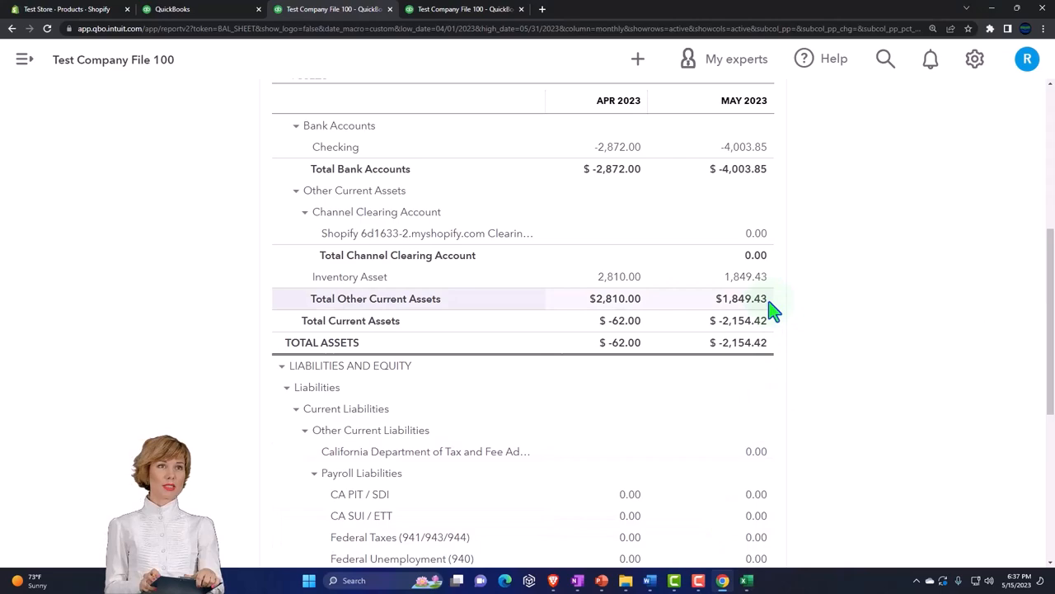
mouse_move(774, 300)
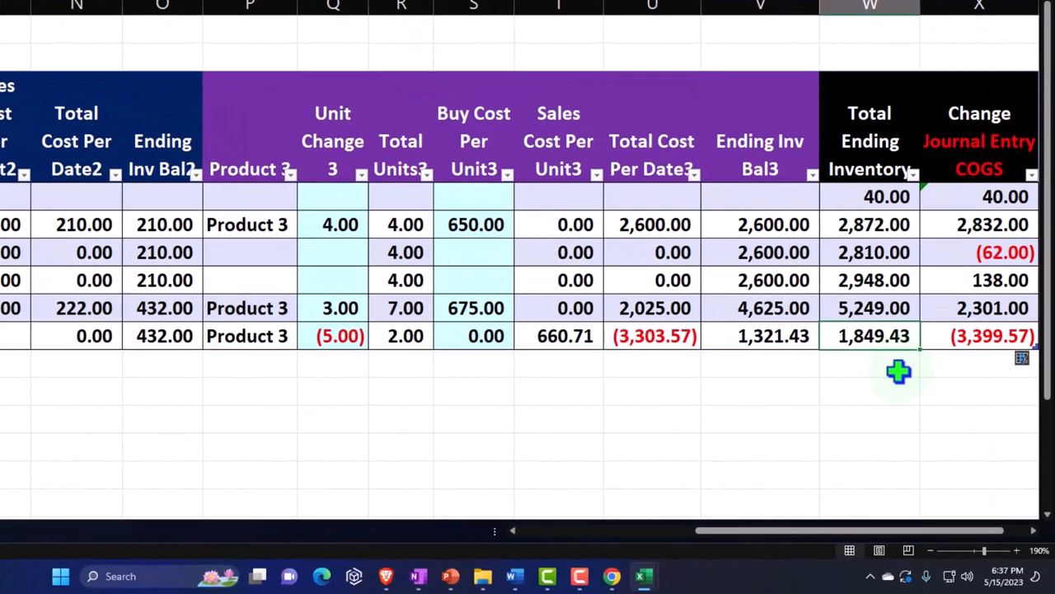
click(871, 371)
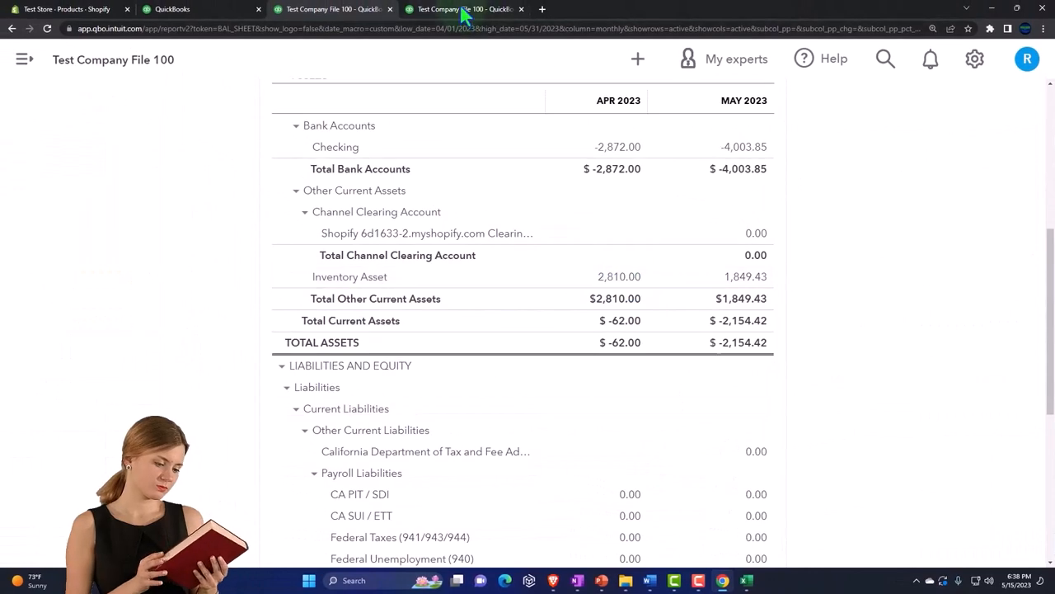
- Drill into April's 62.00 Cost of labor - COS amount on the Profit and Loss report
click(462, 10)
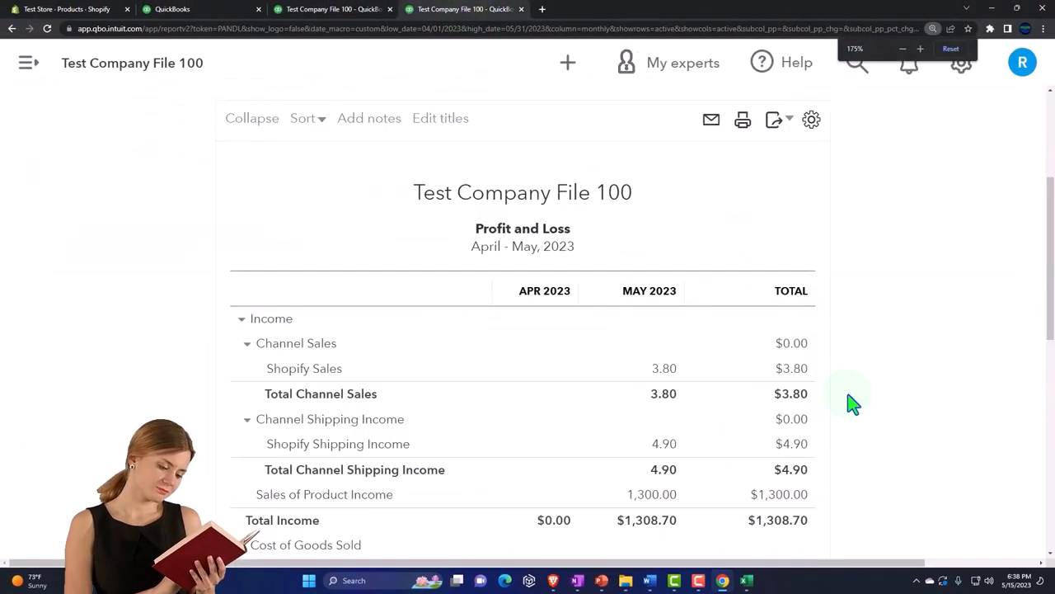
scroll(down, 3)
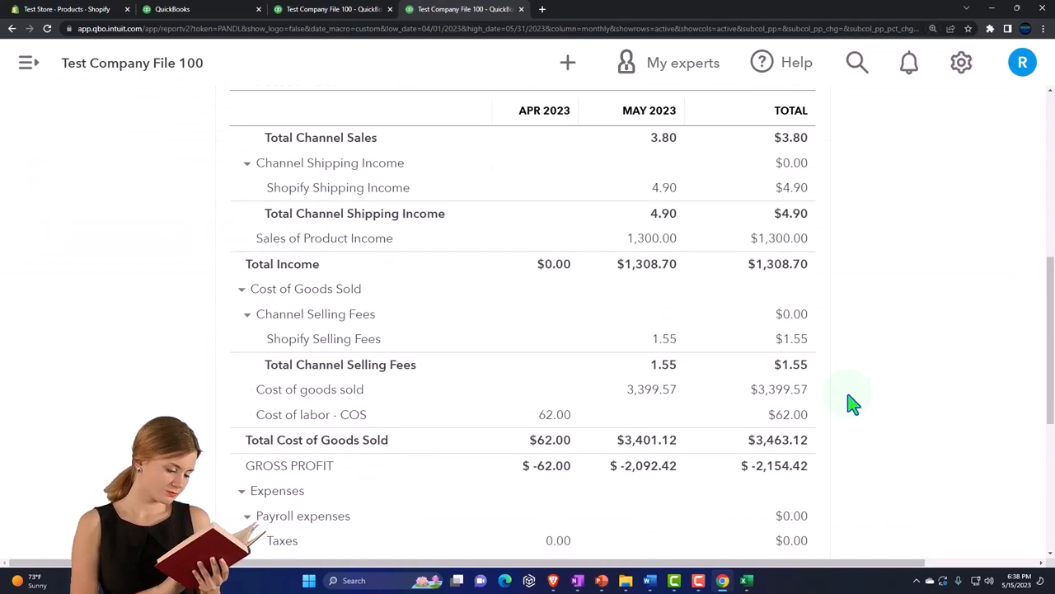
scroll(down, 3)
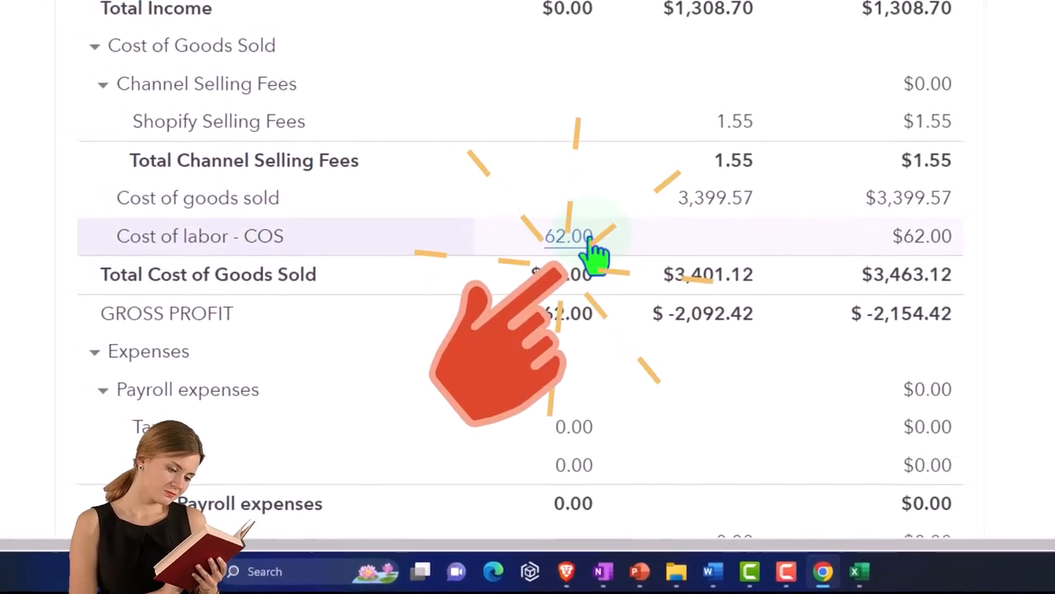
click(569, 236)
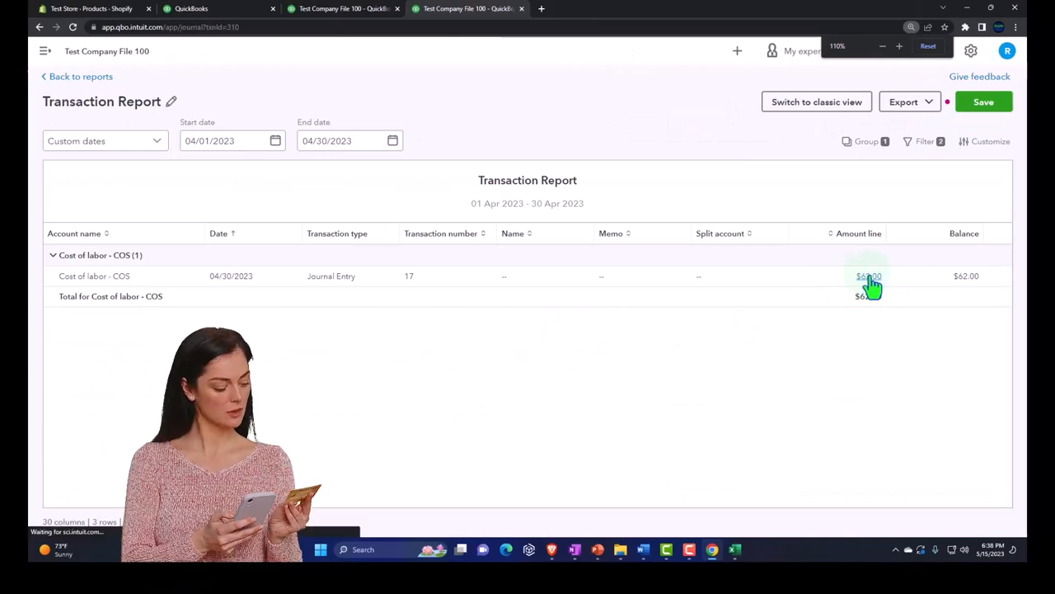
- Save Journal Entry 17 debiting Cost of goods sold 62.00 and exit the transaction report unsaved
click(867, 275)
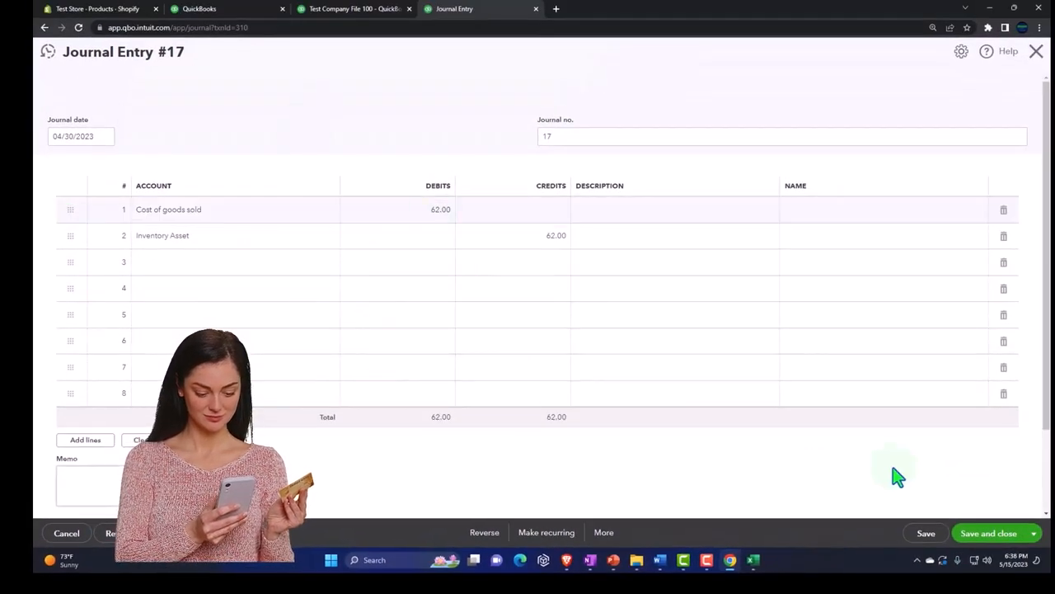
click(989, 533)
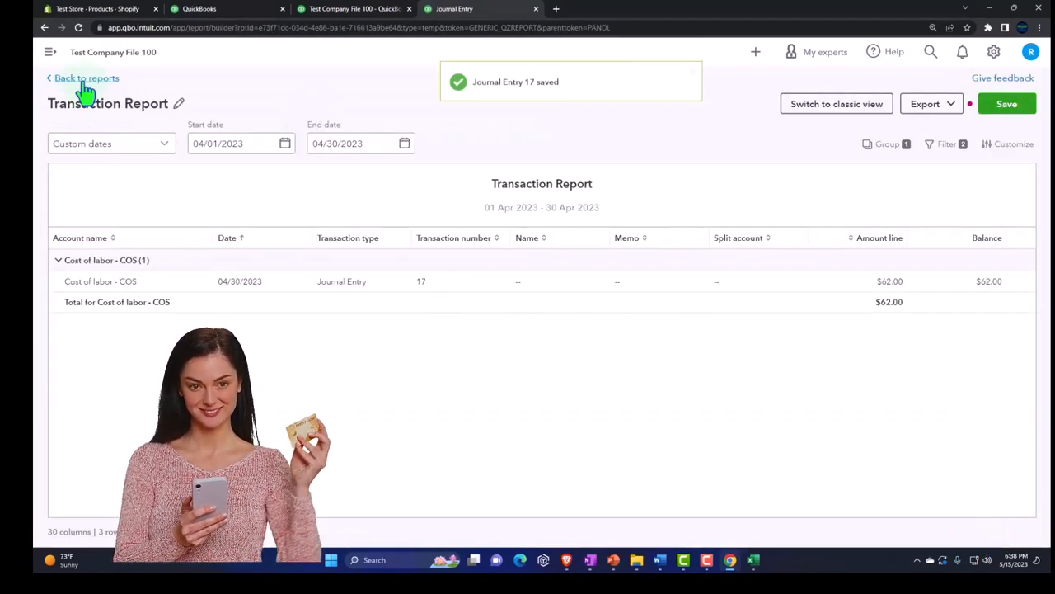
click(86, 77)
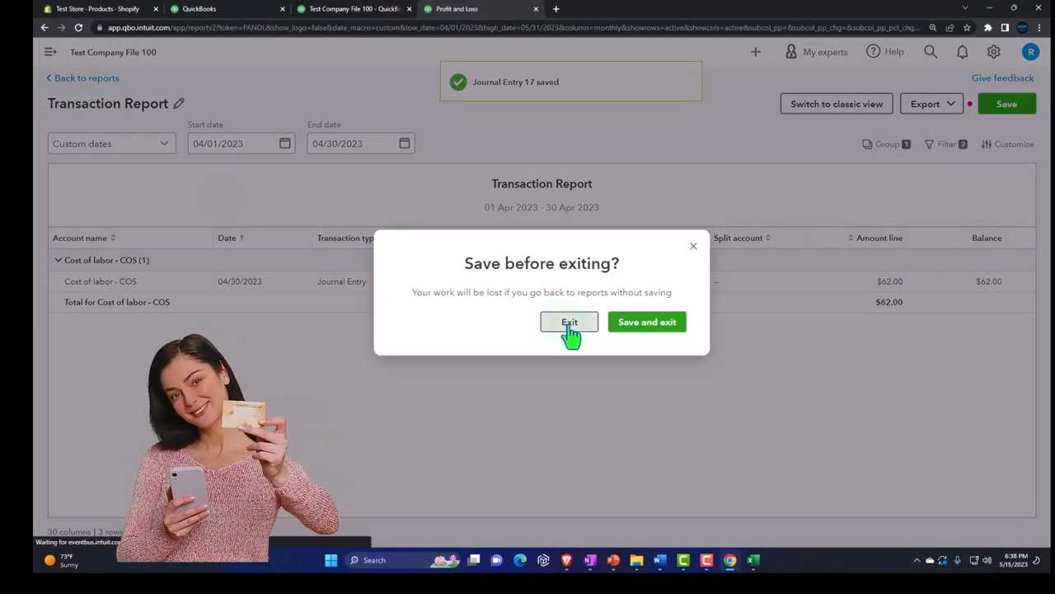
click(569, 321)
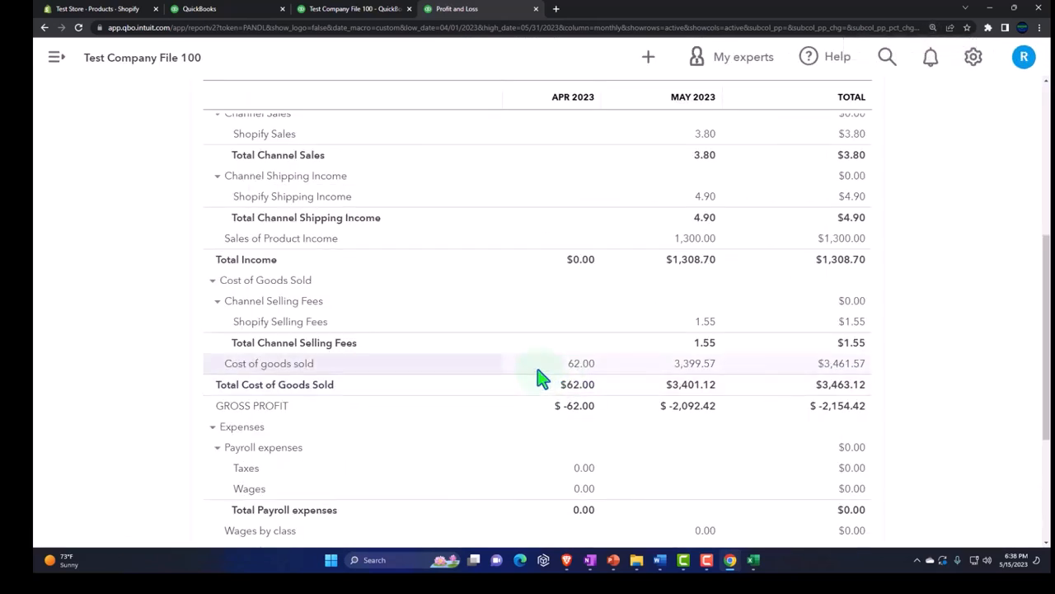
- Scroll the P&L to the Cost of Goods Sold lines of 62.00 and 3,399.57
scroll(up, 3)
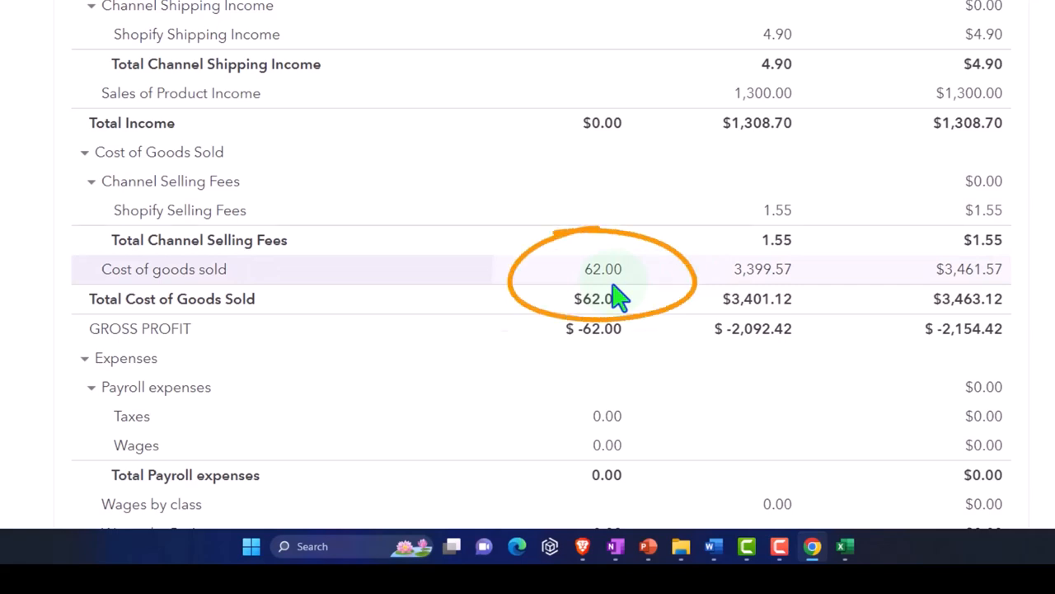
mouse_move(805, 284)
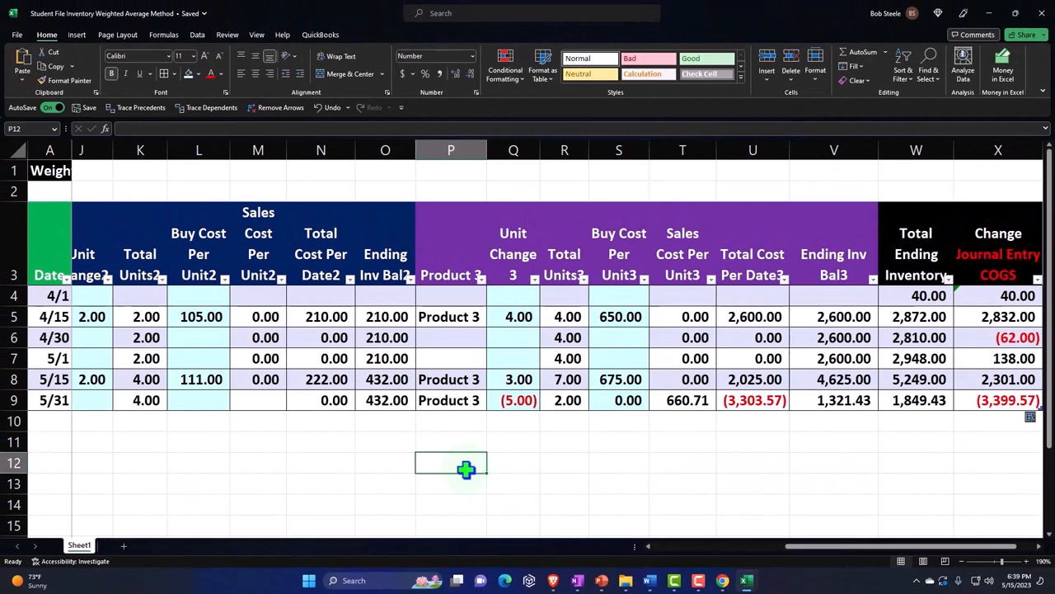
- Review Excel's COGS changes of 62.00 and 3,399.57, then return to the QuickBooks P&L
scroll(left, 3)
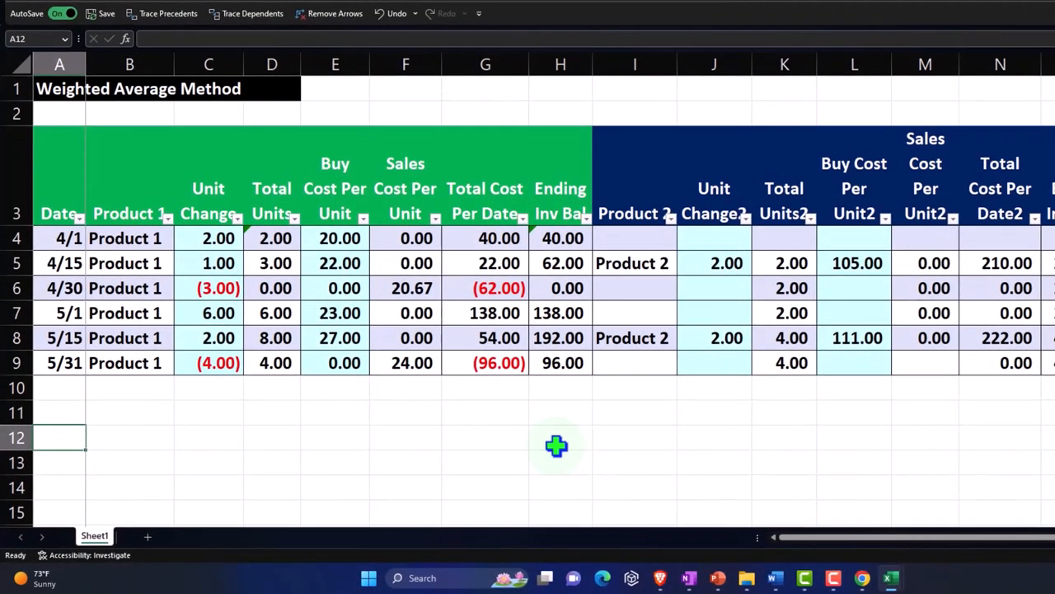
click(129, 439)
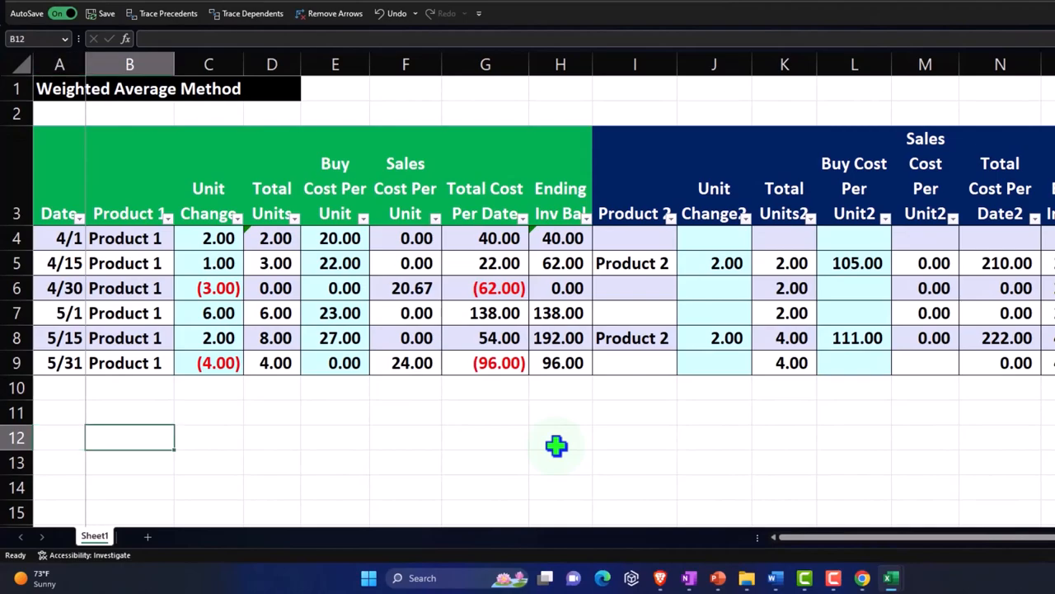
scroll(right, 3)
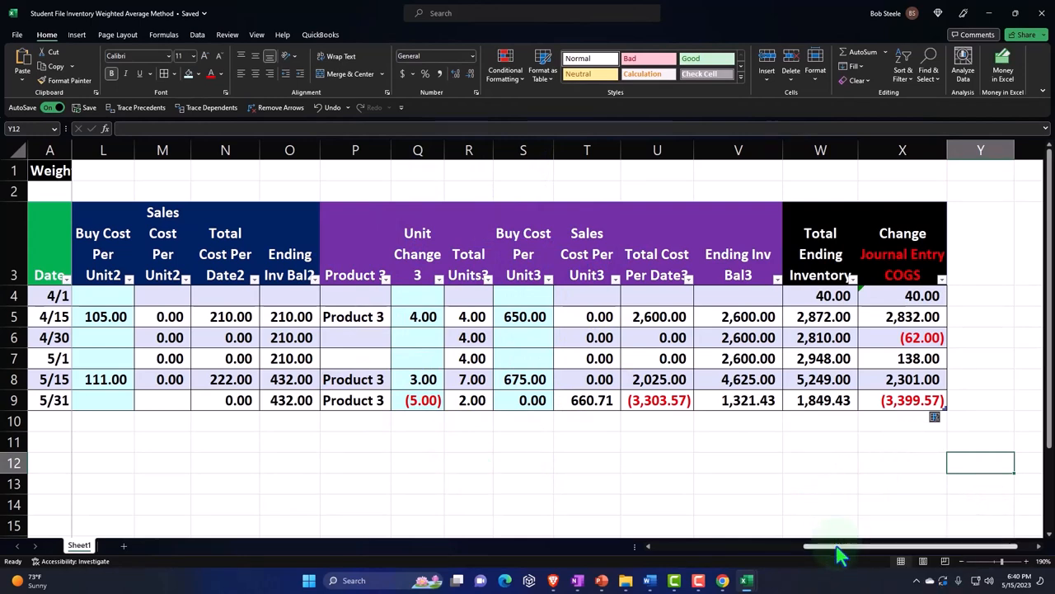
click(437, 10)
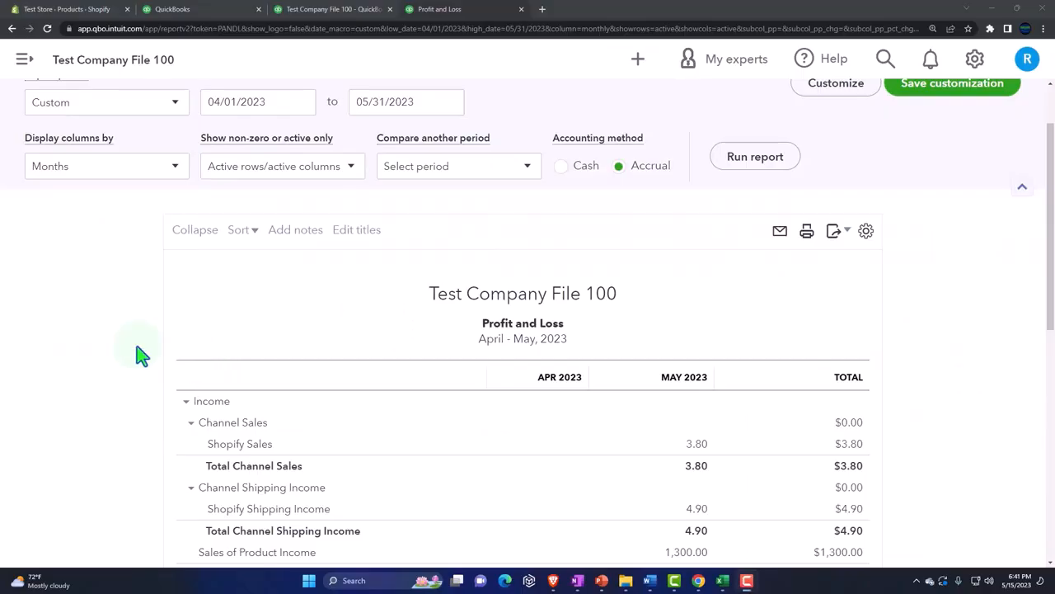
- Scroll through the Profit and Loss report to reach its display settings
scroll(down, 3)
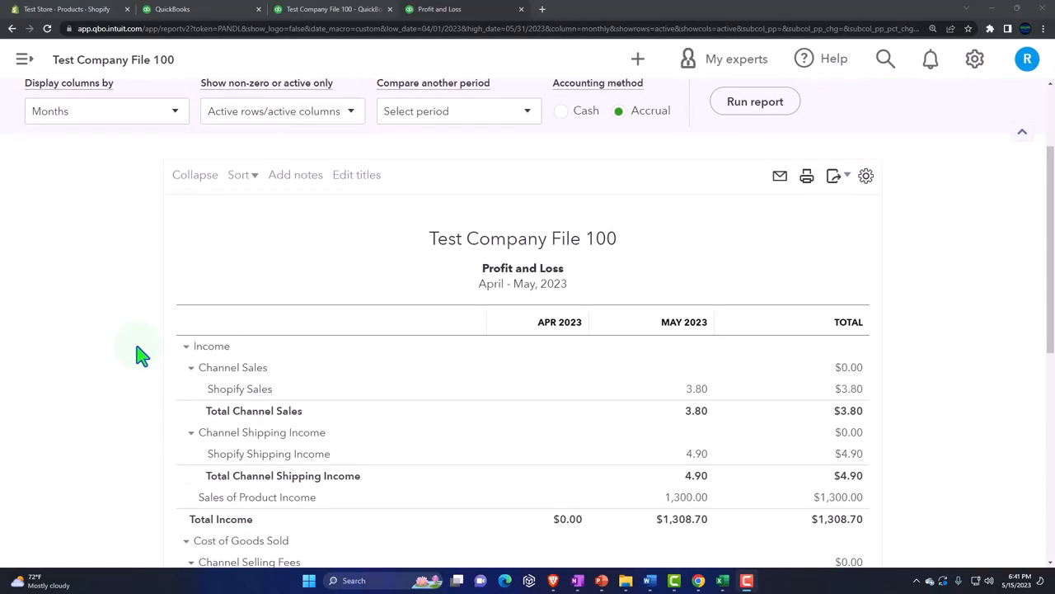
scroll(down, 3)
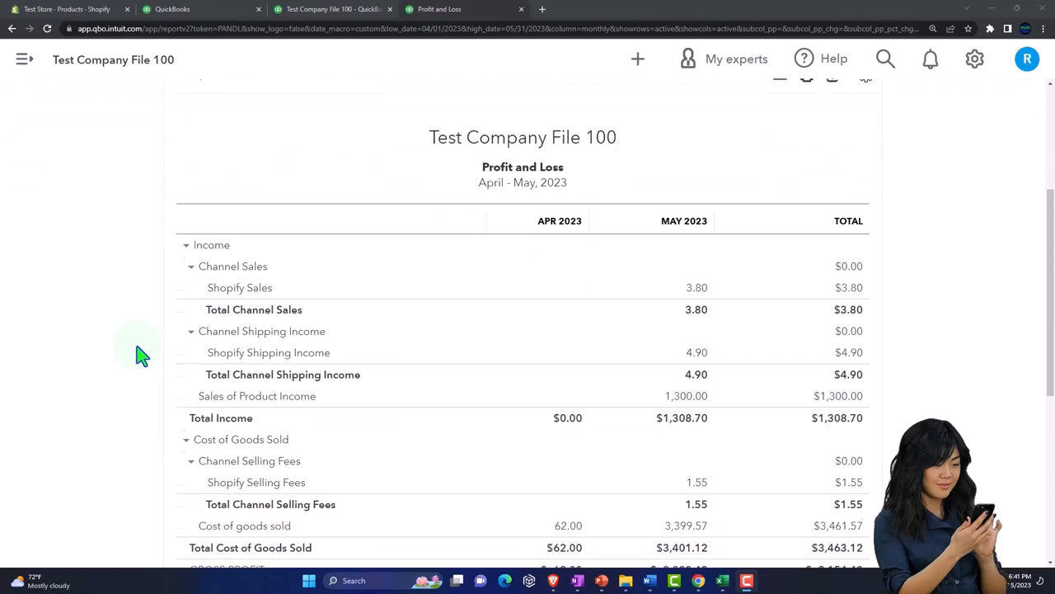
scroll(down, 3)
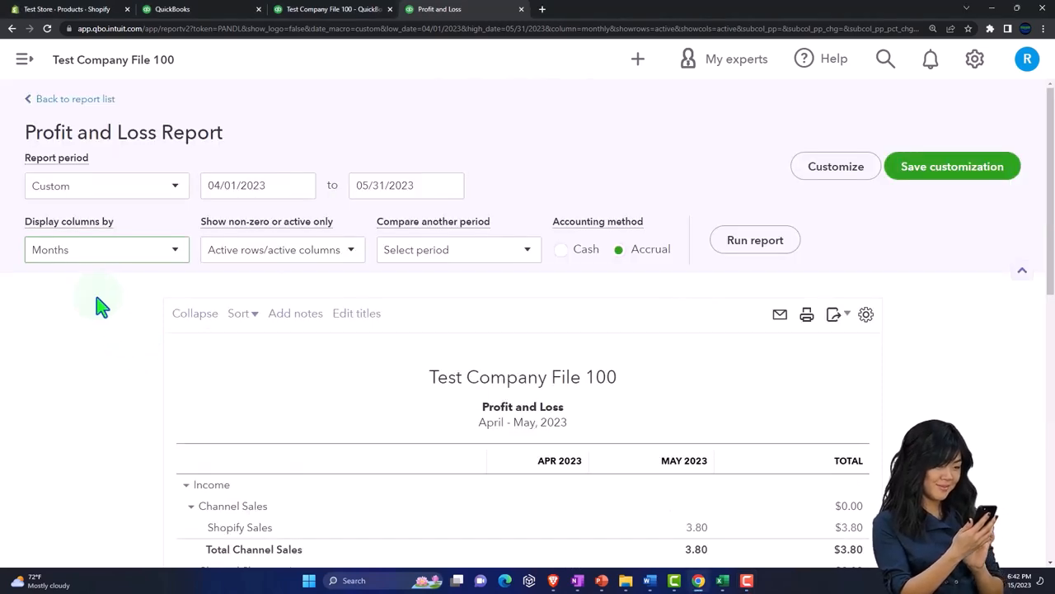
scroll(down, 3)
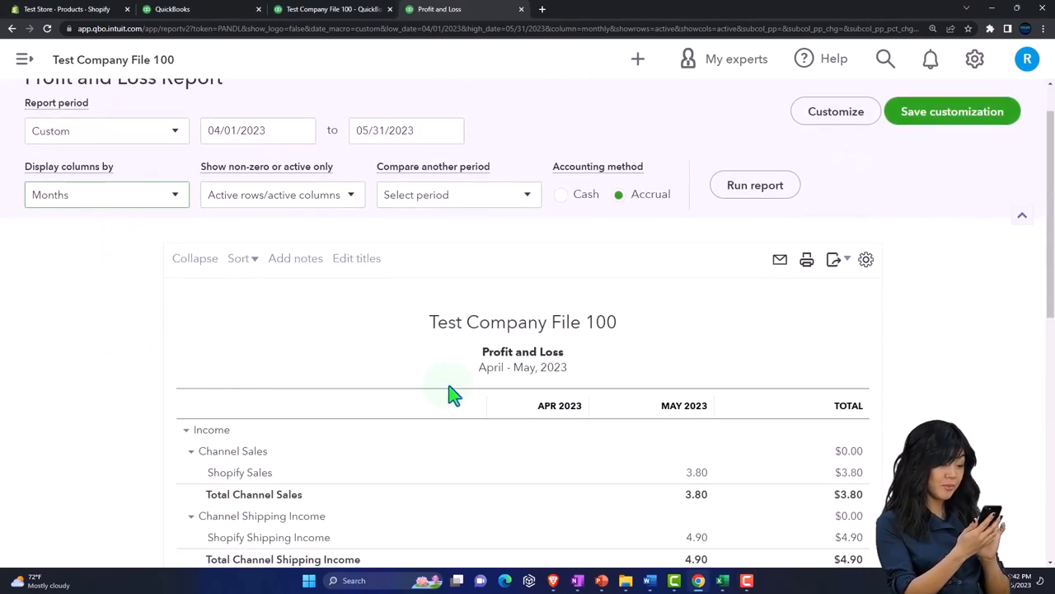
mouse_move(115, 404)
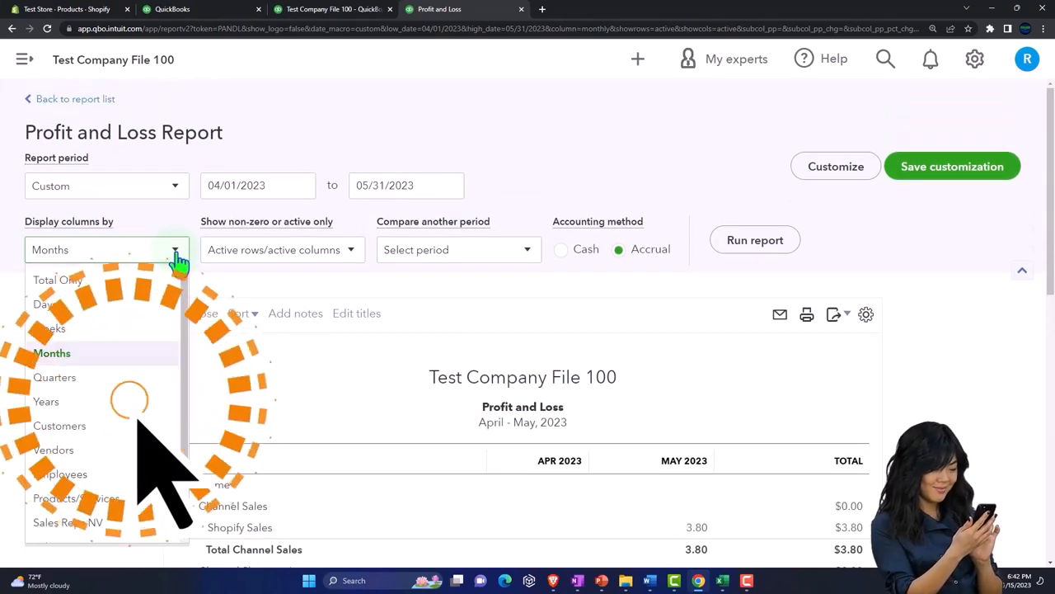
- Show Total Only with Previous year and $ change comparison, and start the period 04/01/2024
click(57, 281)
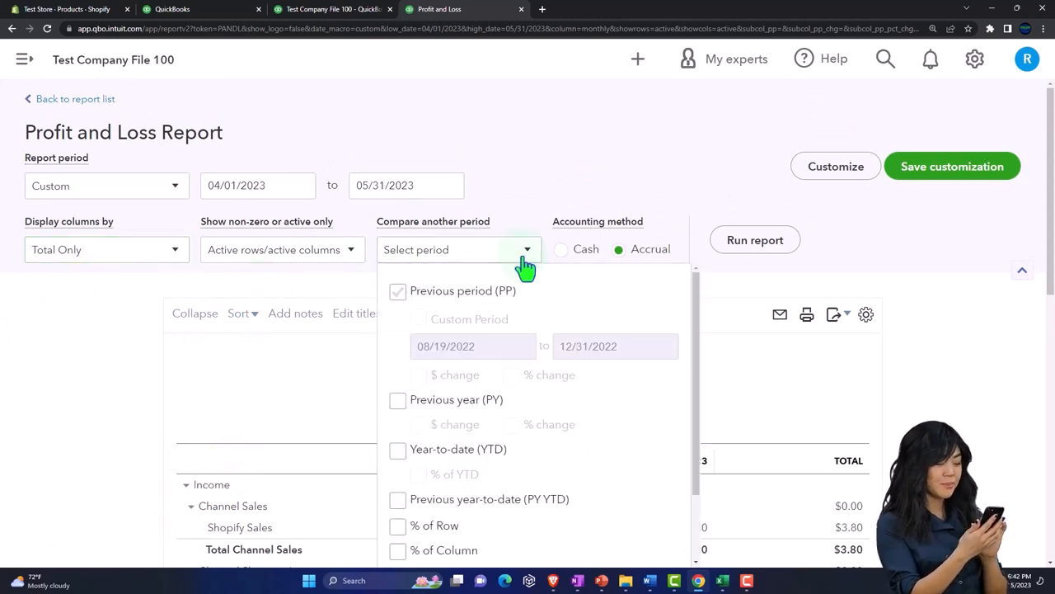
scroll(down, 3)
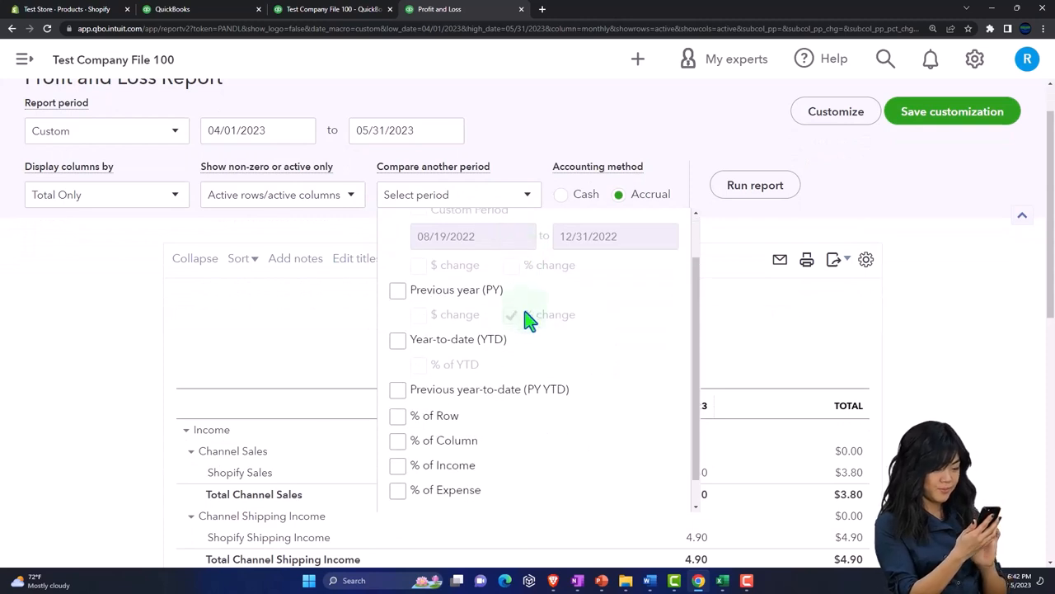
click(398, 290)
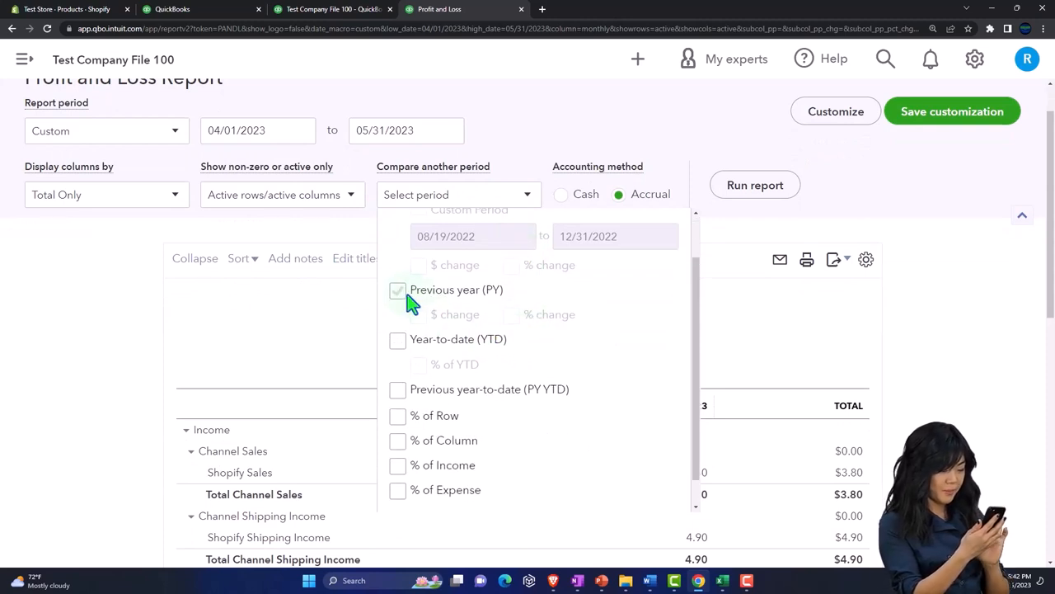
click(400, 291)
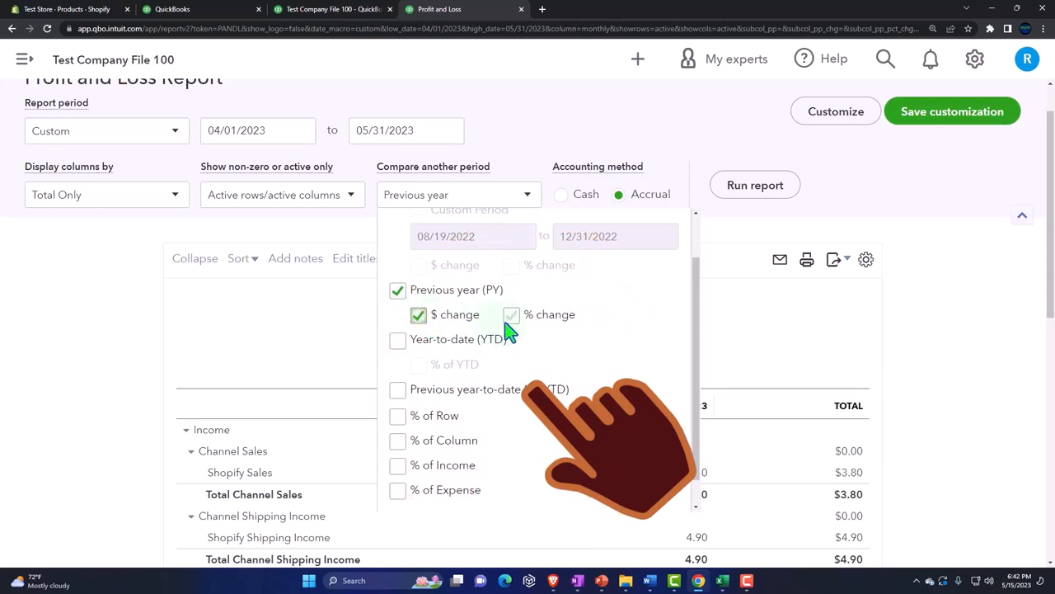
click(512, 314)
text(4)
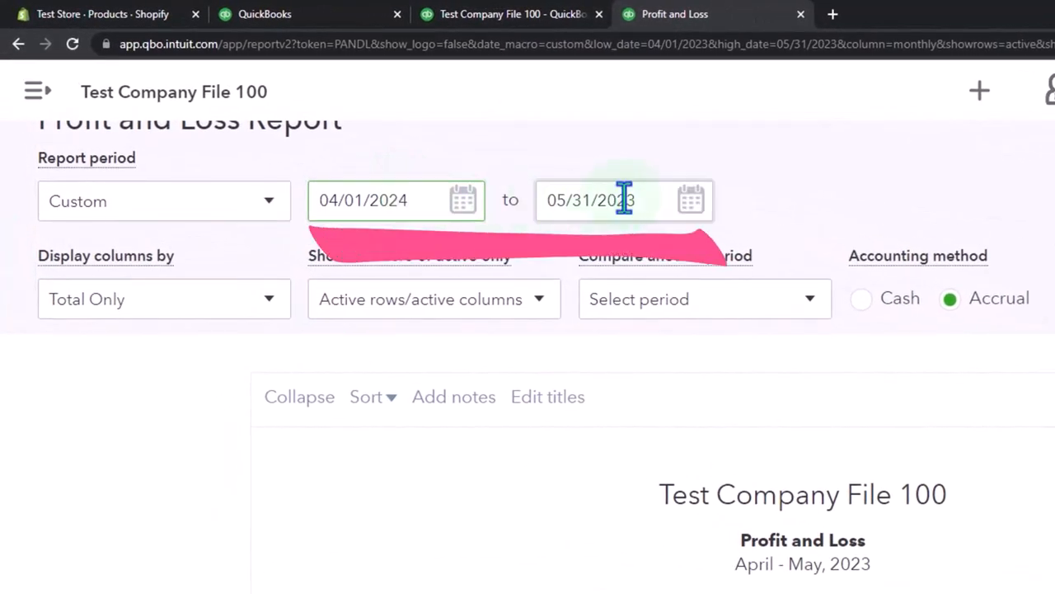
- End the report 05/31/2024 and compare it with Previous year (PY) including $ change
key(Backspace)
text(4)
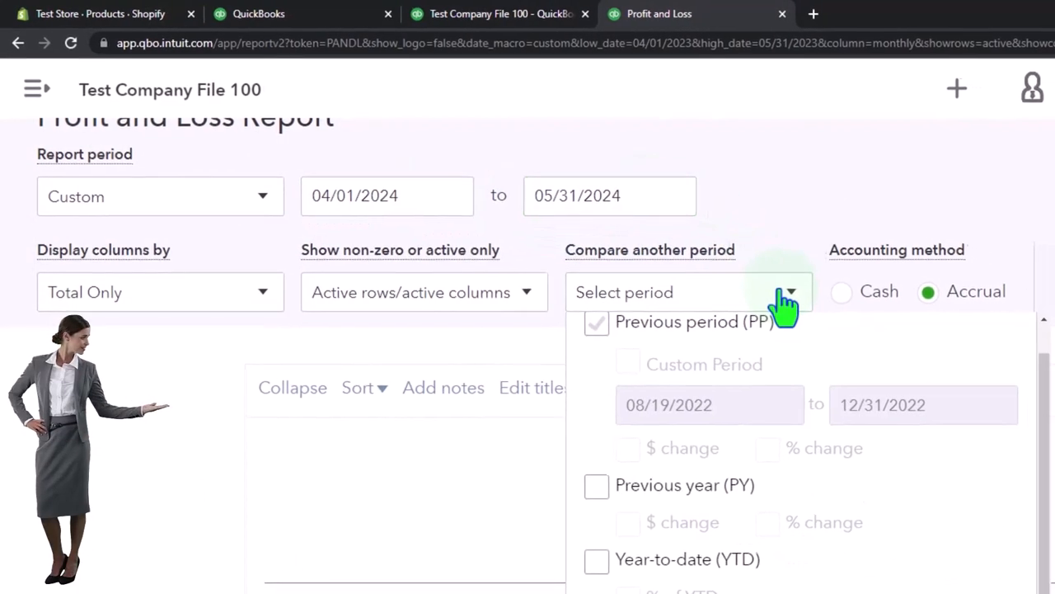
click(597, 485)
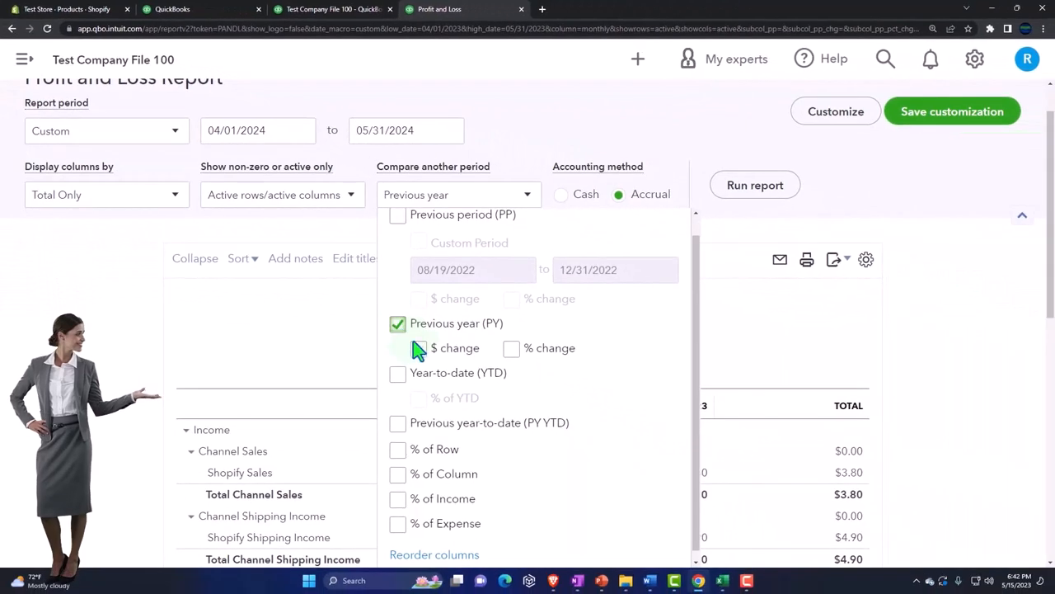
click(398, 346)
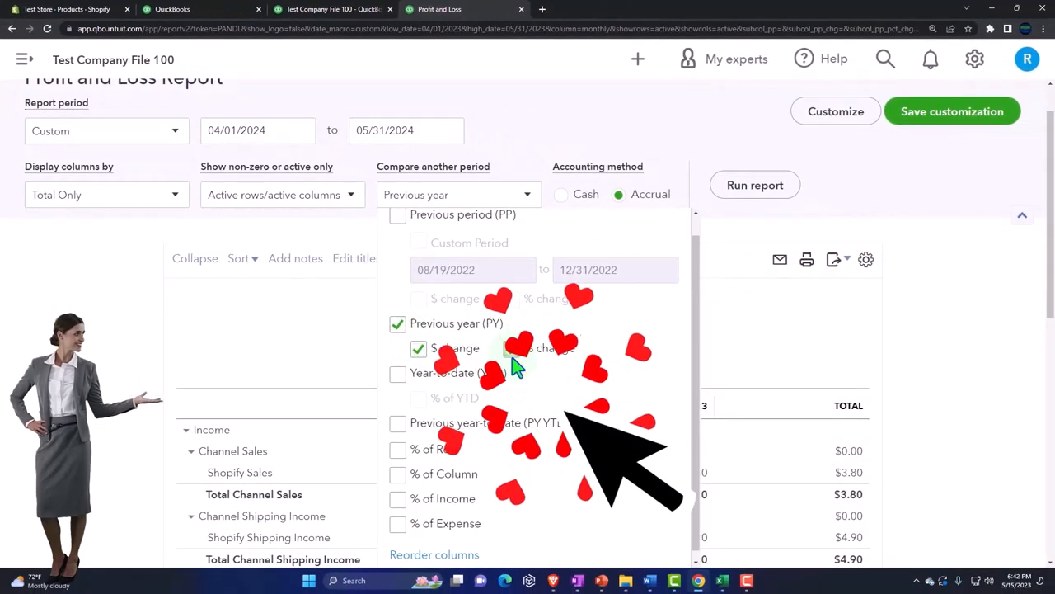
click(755, 184)
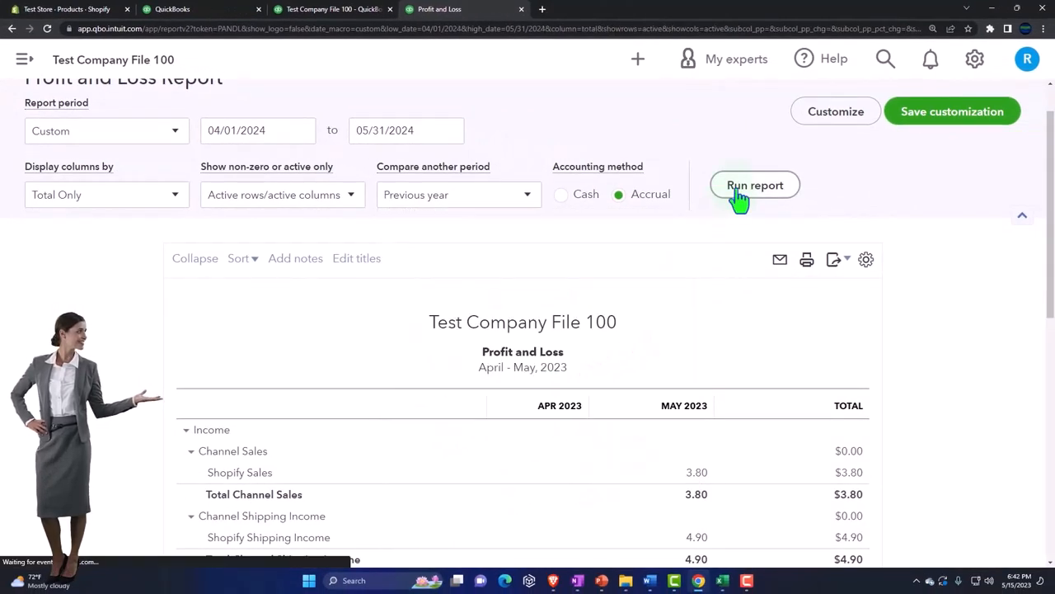
- Run the report and scroll to Cost of Goods Sold: 3,429.00 versus 3,461.57, a -32.57 change
click(755, 184)
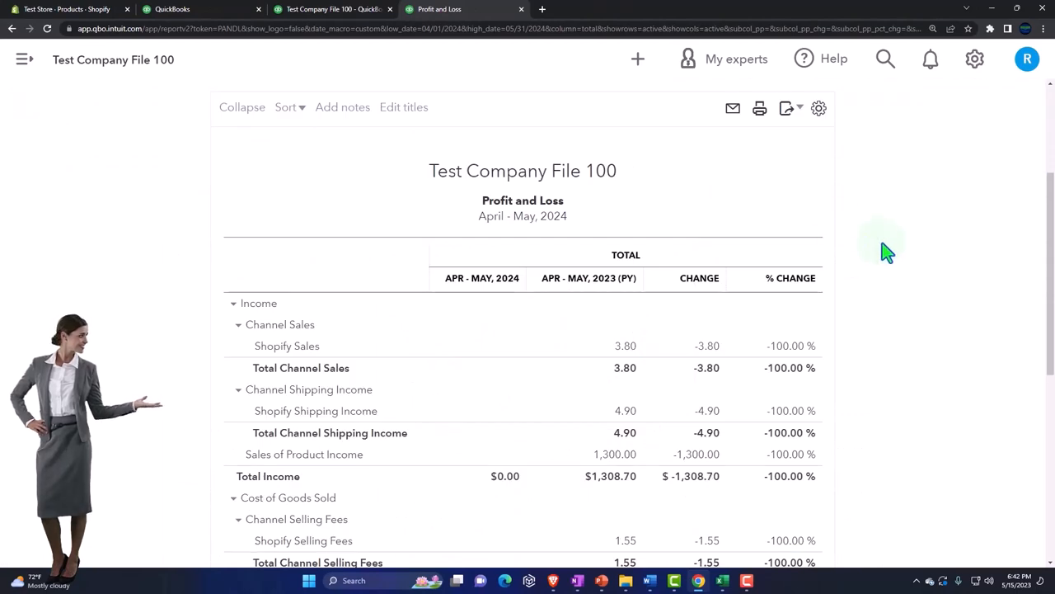
scroll(down, 3)
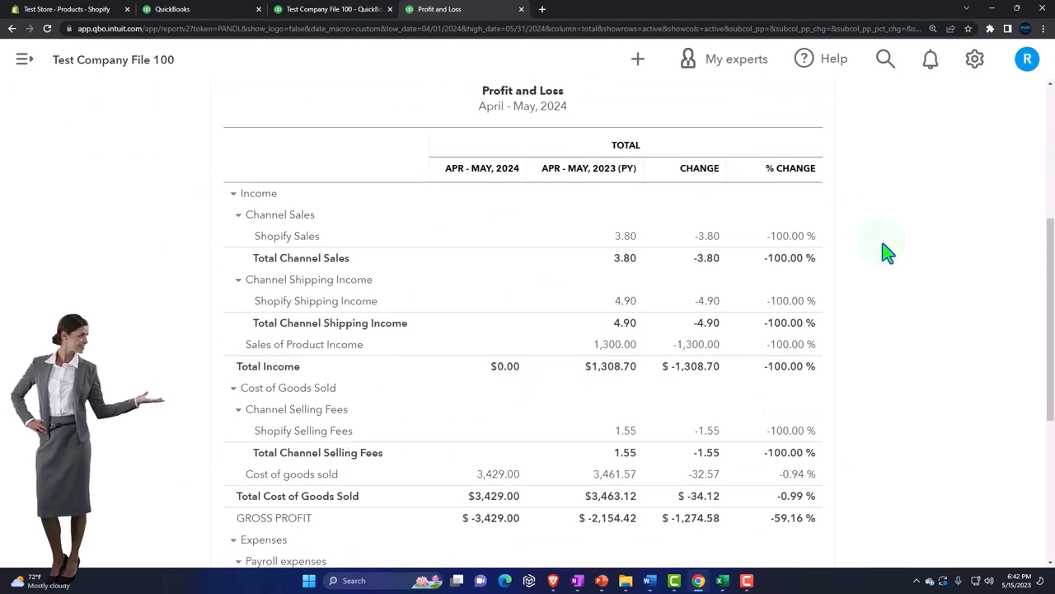
mouse_move(480, 188)
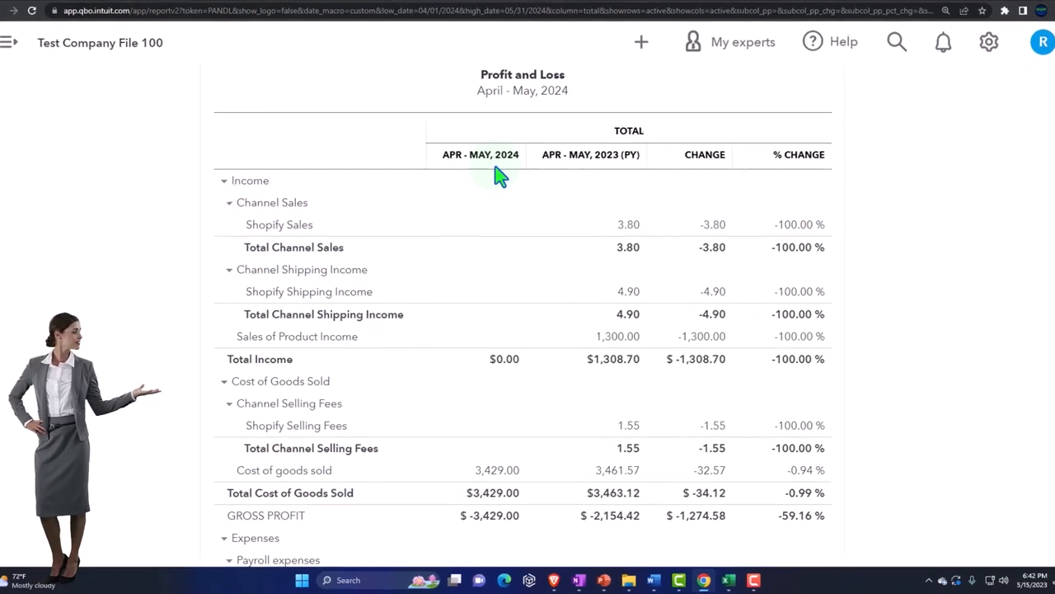
scroll(down, 3)
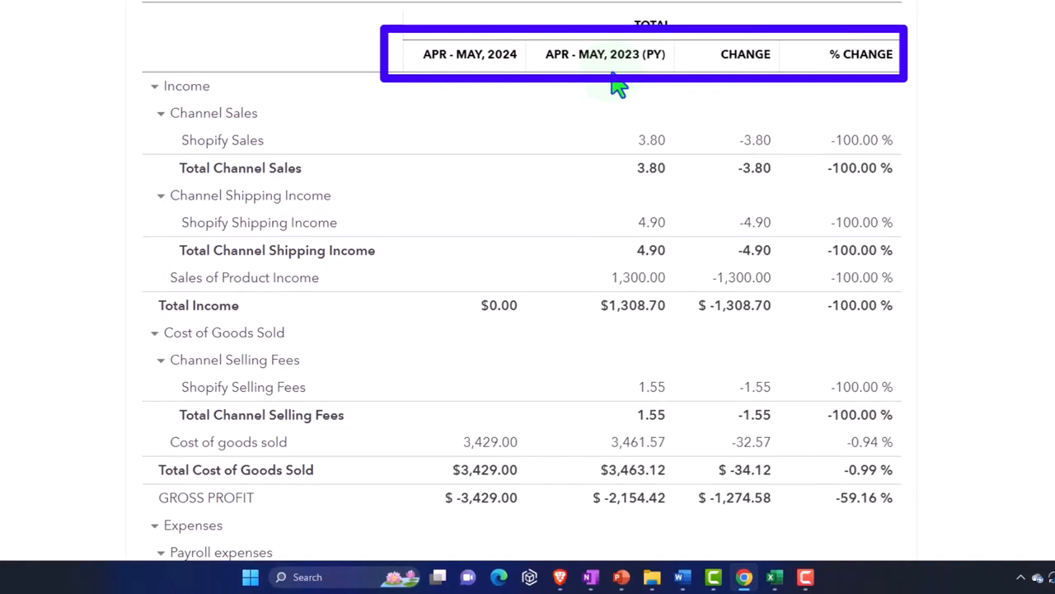
scroll(down, 3)
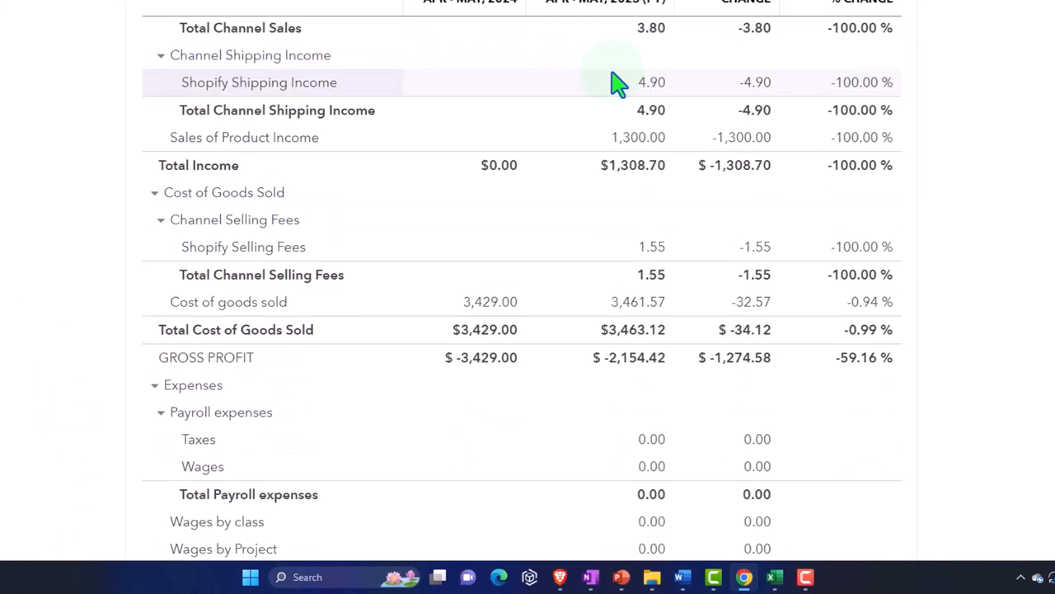
scroll(down, 3)
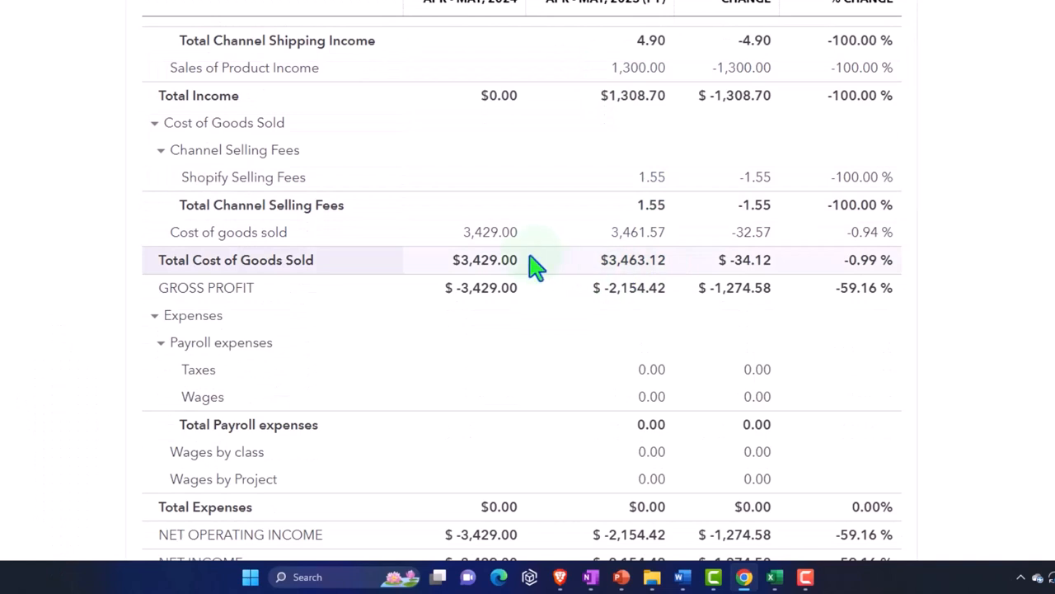
mouse_move(614, 248)
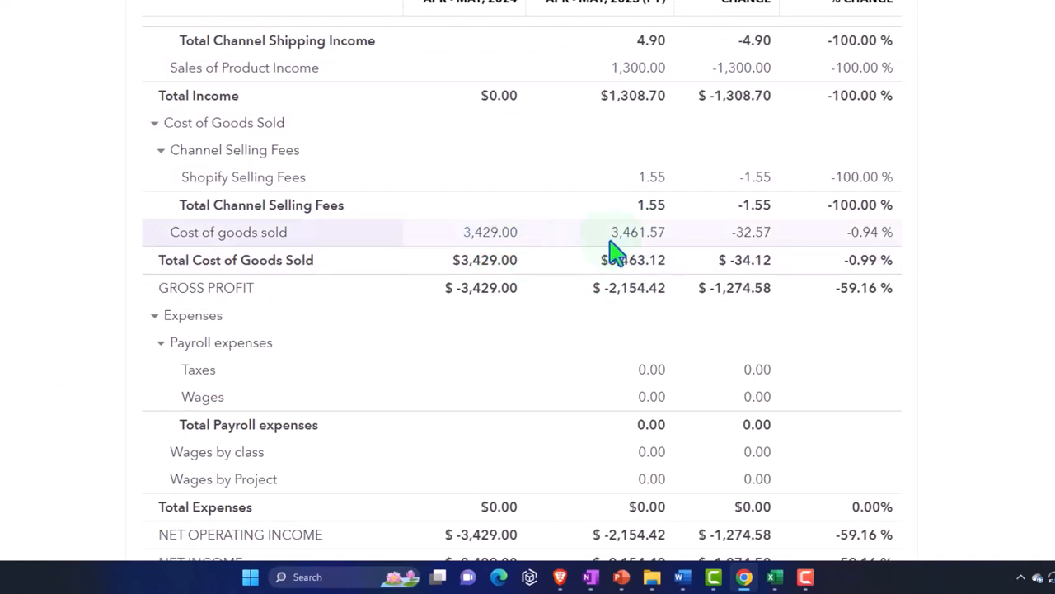
mouse_move(743, 239)
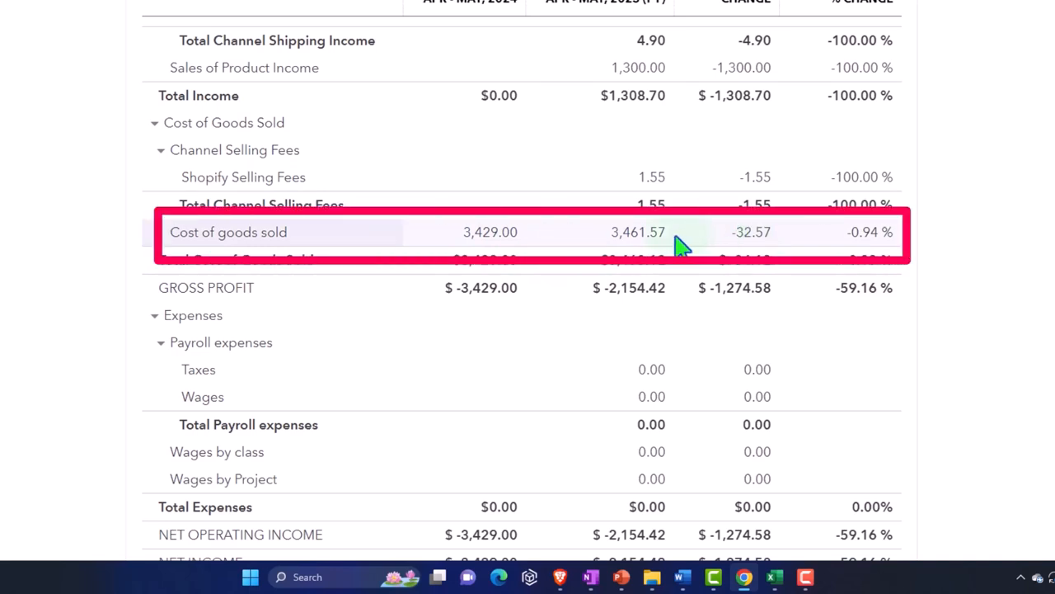
mouse_move(676, 237)
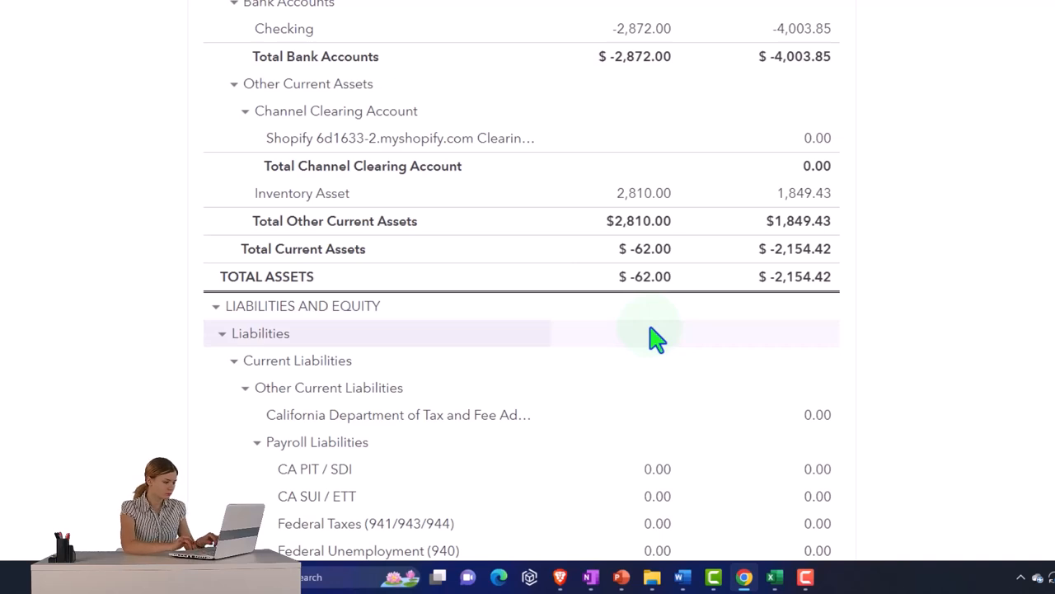
- Scroll the April–May 2023 balance sheet to Inventory Asset showing 2,810.00 and 1,849.43
scroll(up, 3)
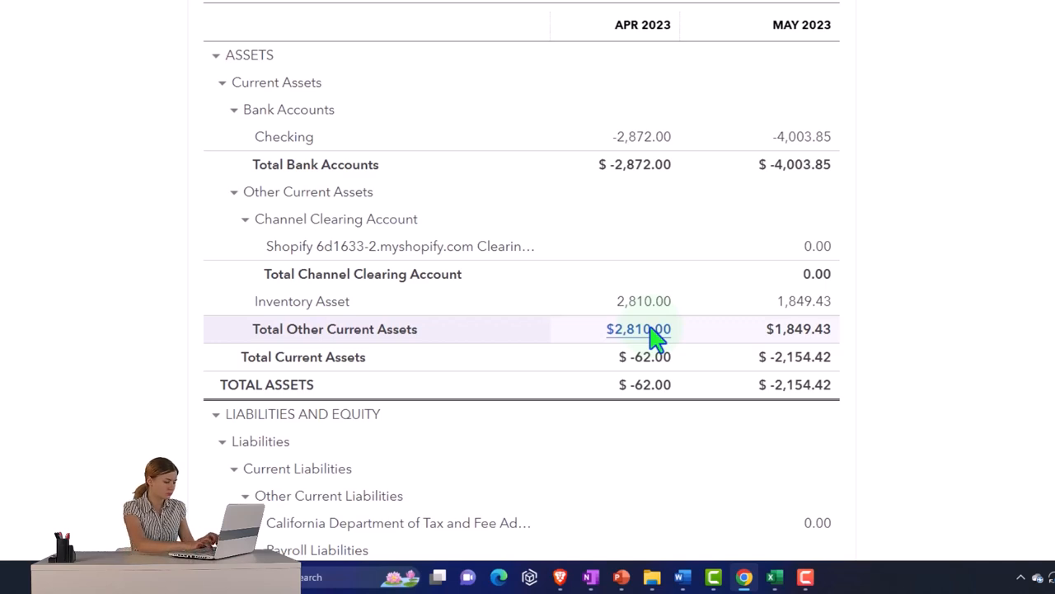
mouse_move(701, 371)
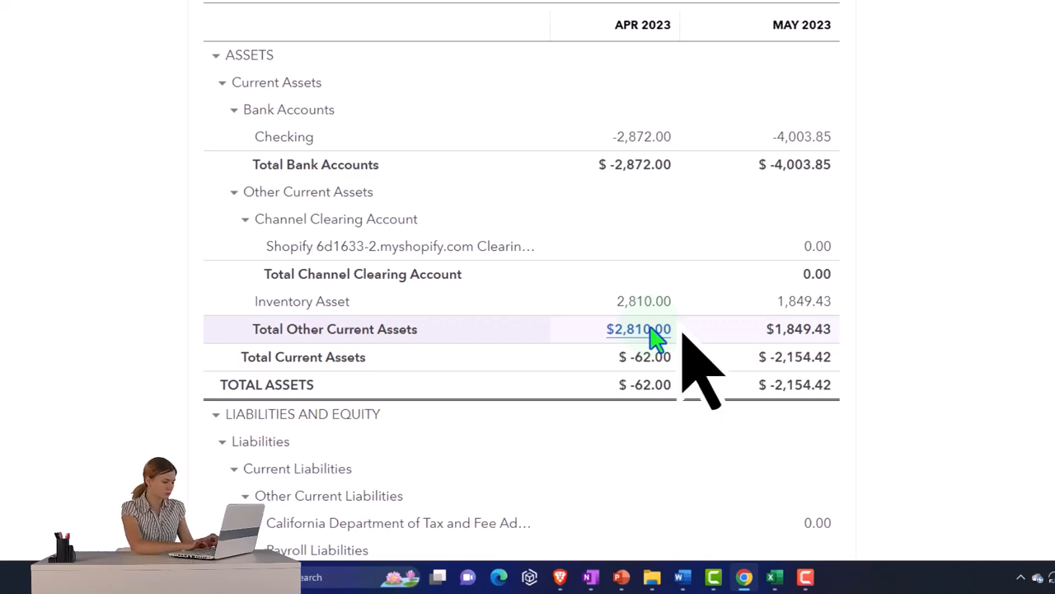